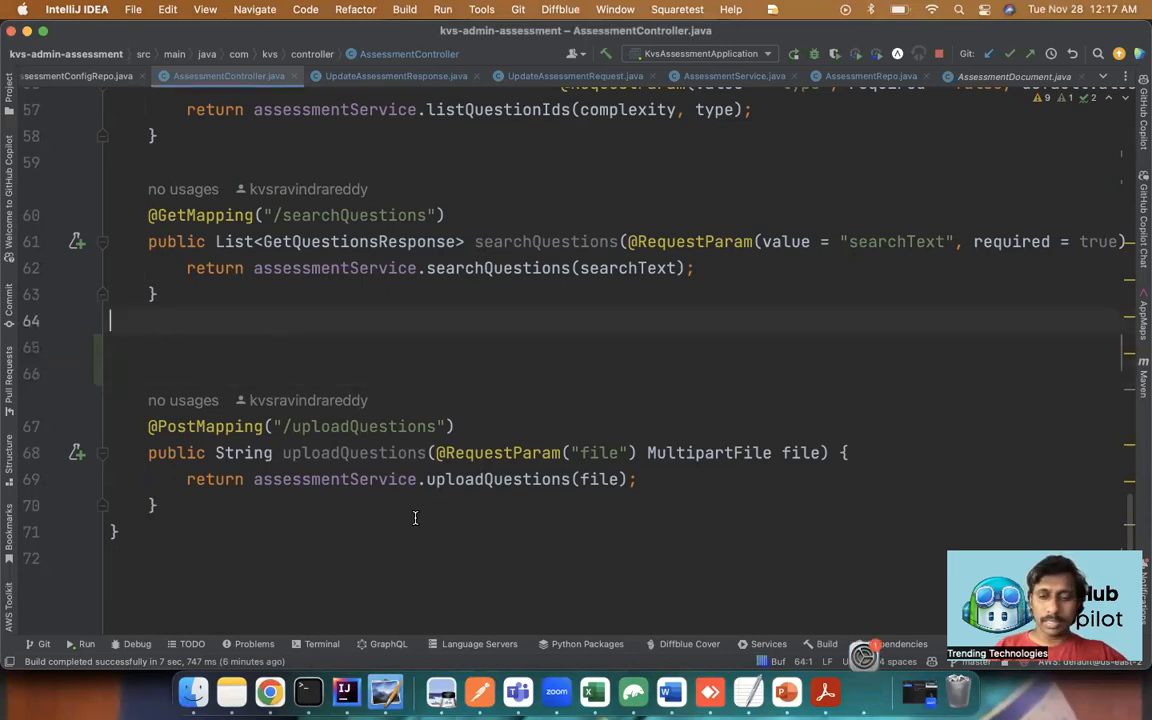
text(@GetMapping("/getQuestion)
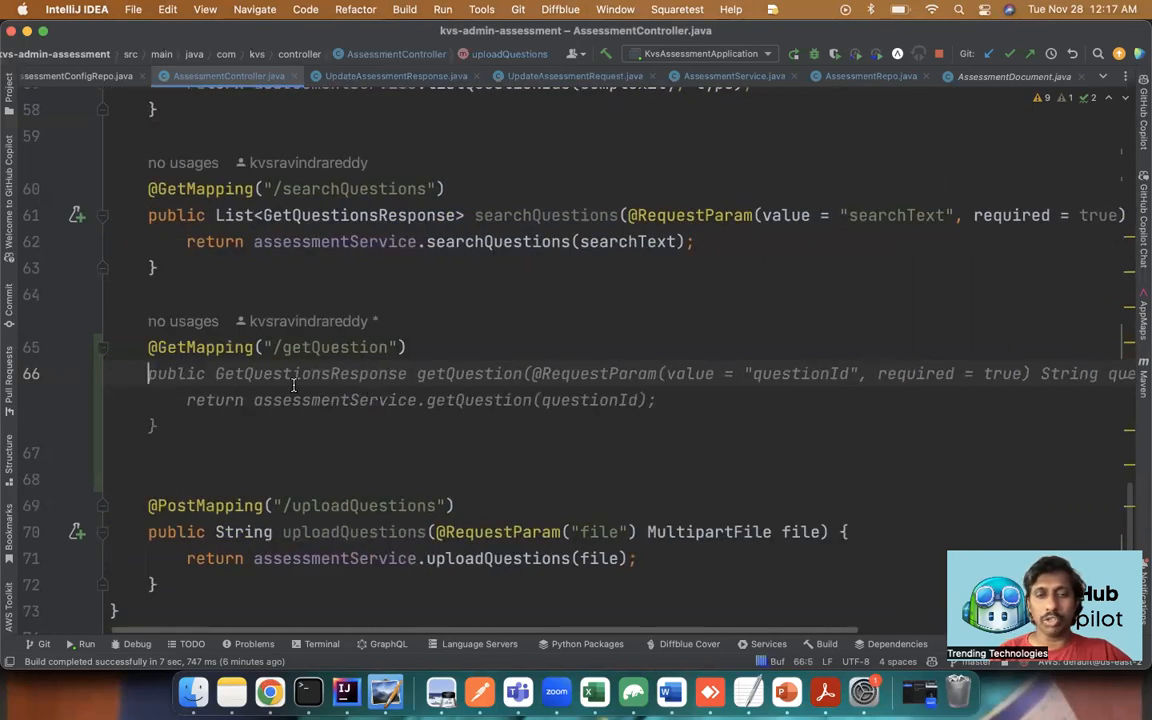
mouse_move(440, 322)
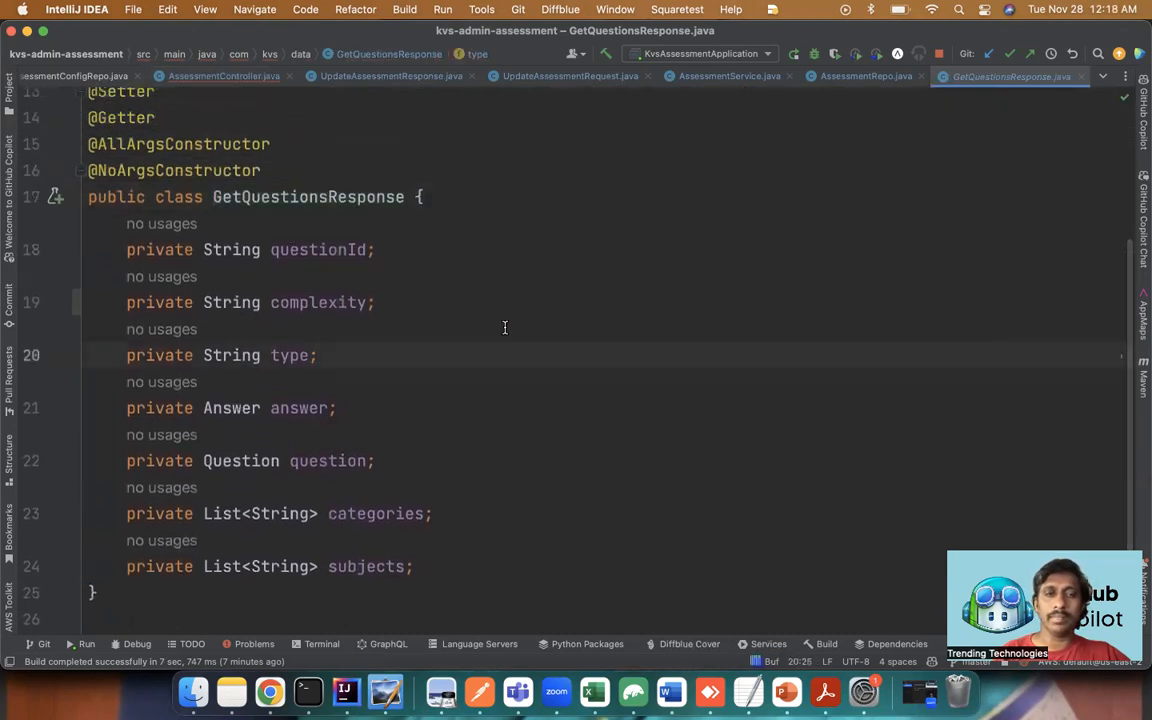
Switch to GetQuestionsResponse.java to review its question fields.
click(224, 76)
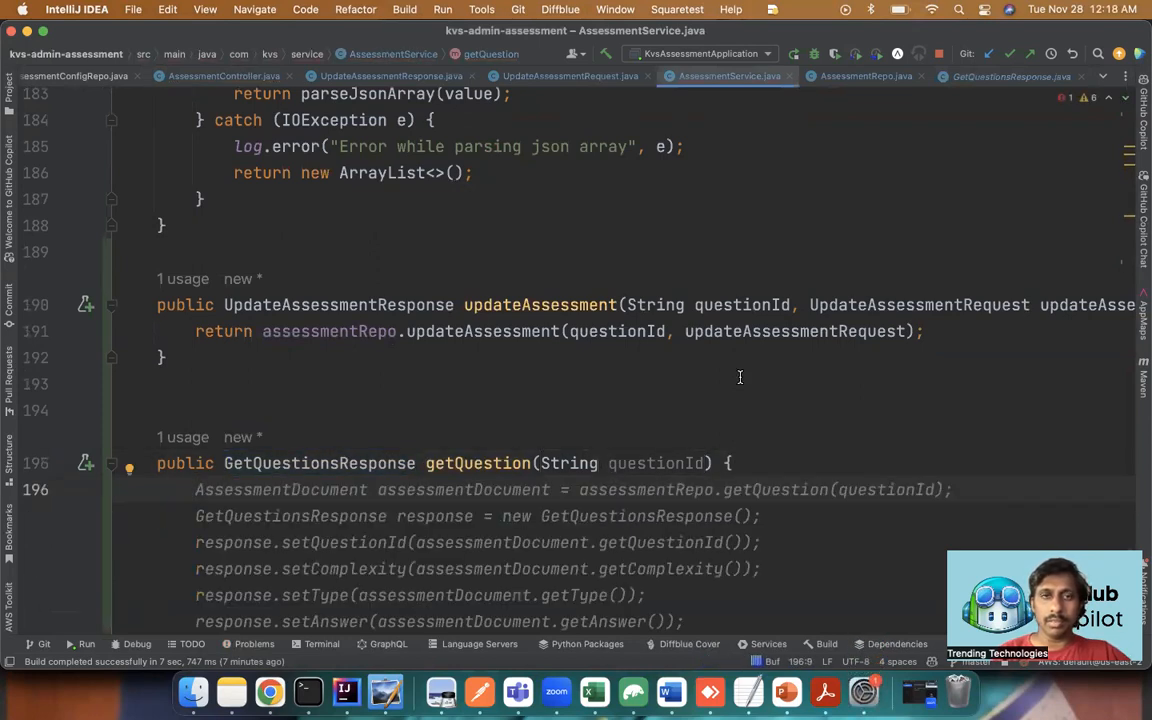
Make the service's getQuestion return assessmentRepo.getQuestion(questionId).
scroll(down, 3)
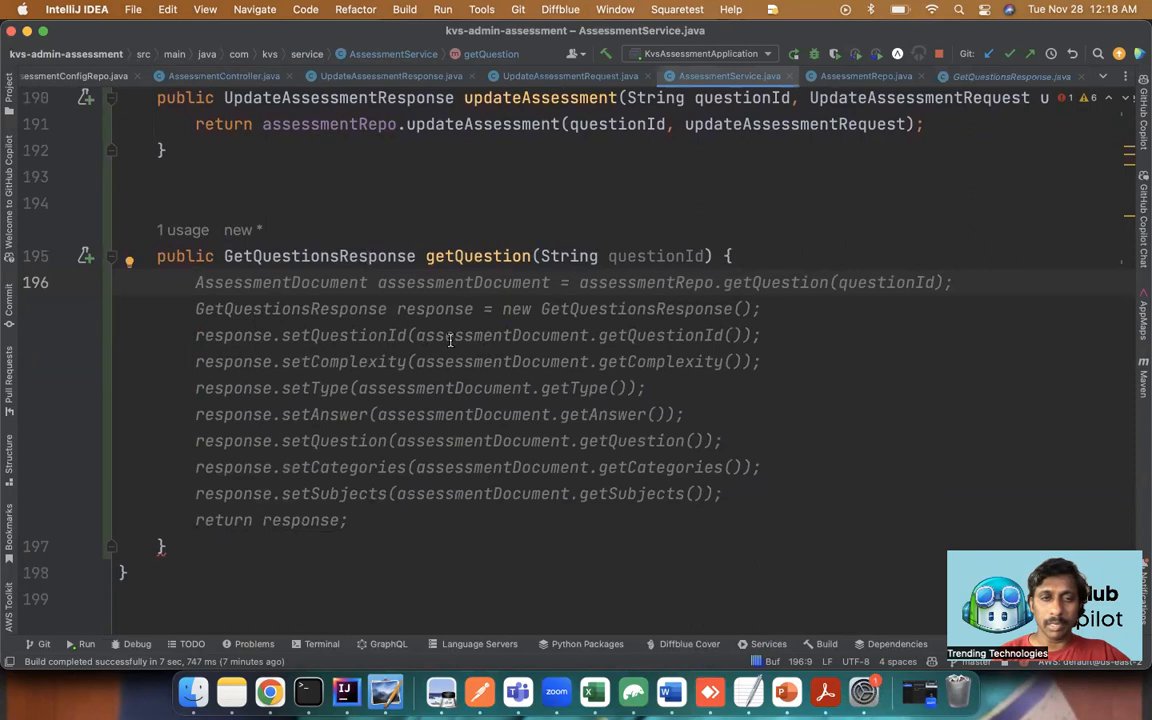
mouse_move(390, 490)
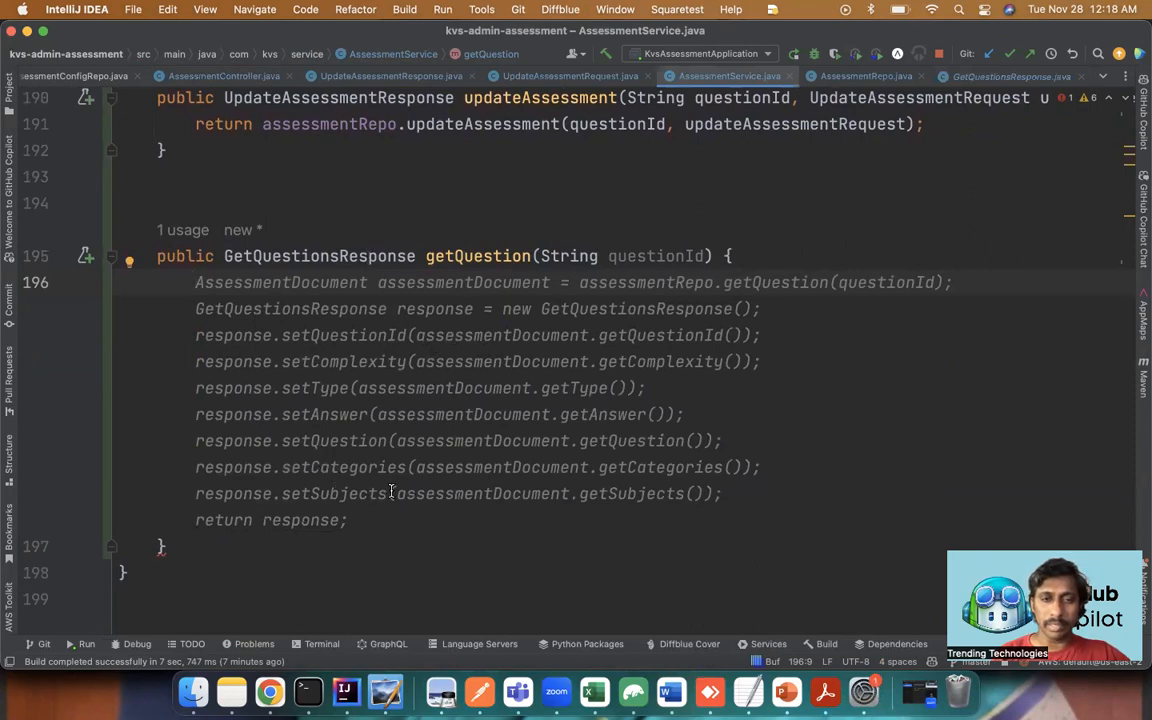
mouse_move(362, 518)
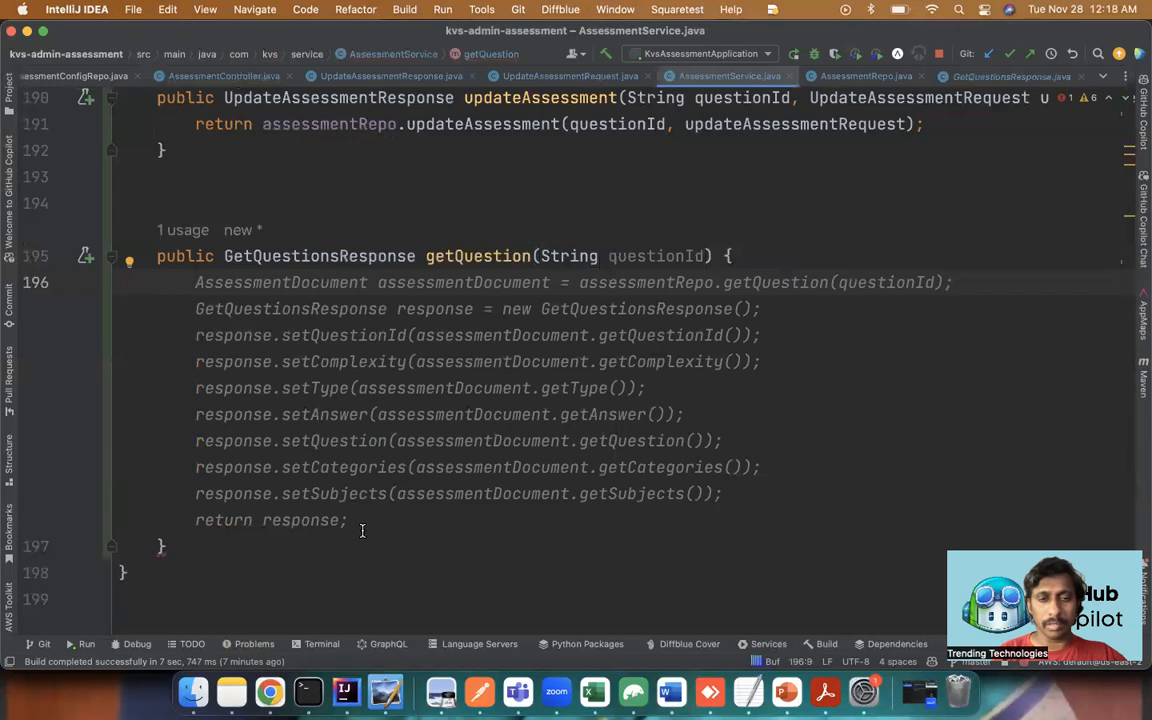
mouse_move(388, 528)
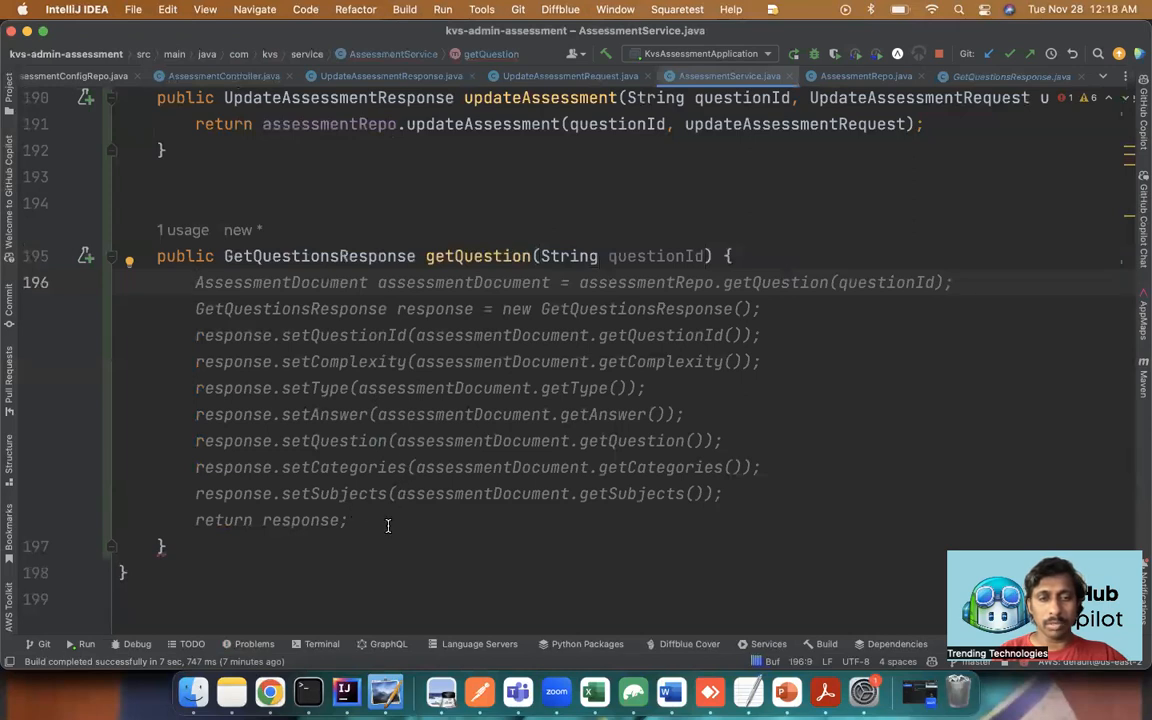
mouse_move(392, 532)
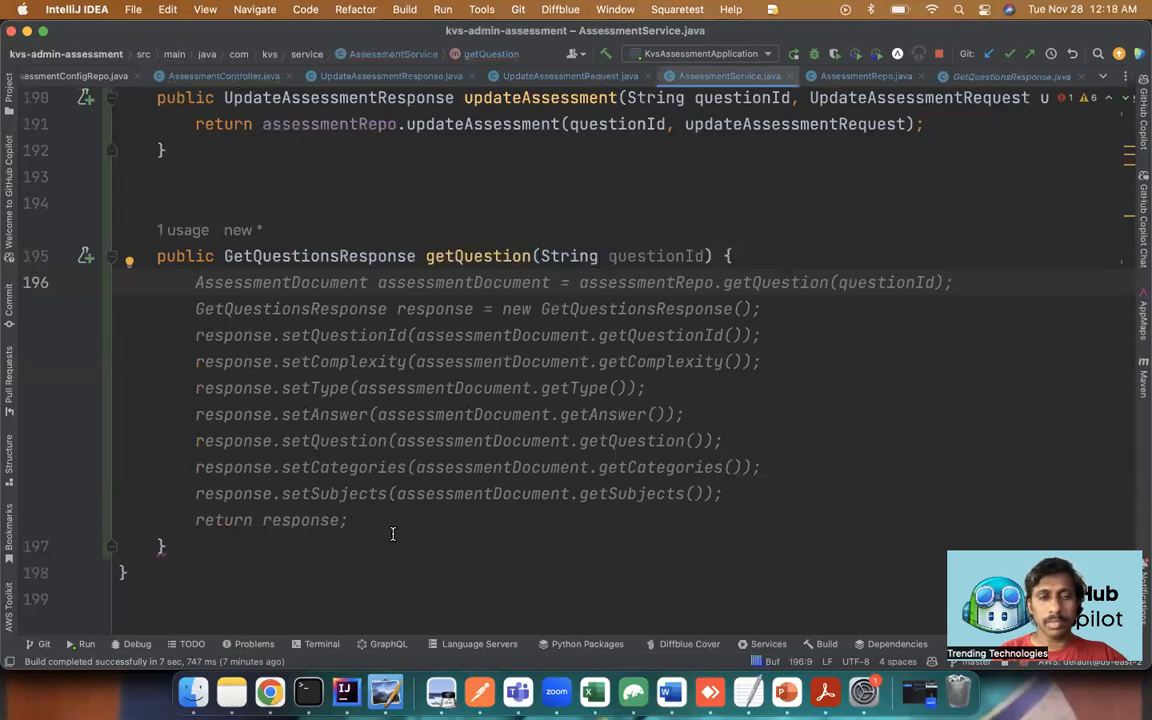
mouse_move(384, 528)
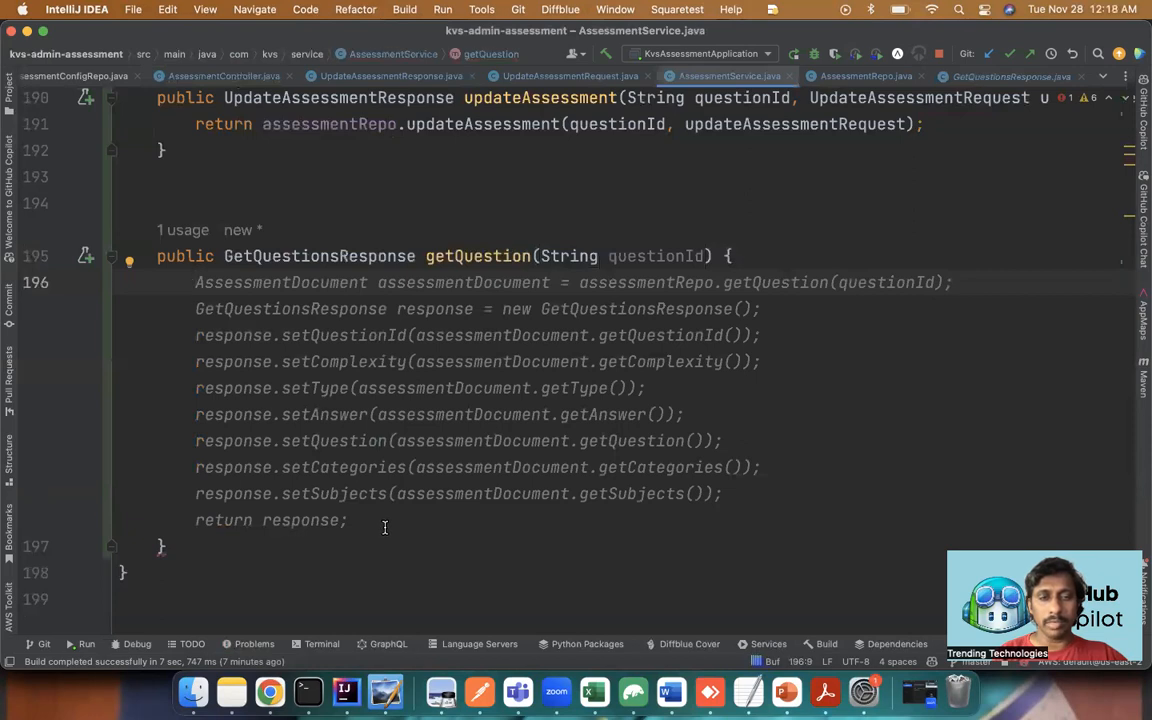
mouse_move(380, 508)
text(return)
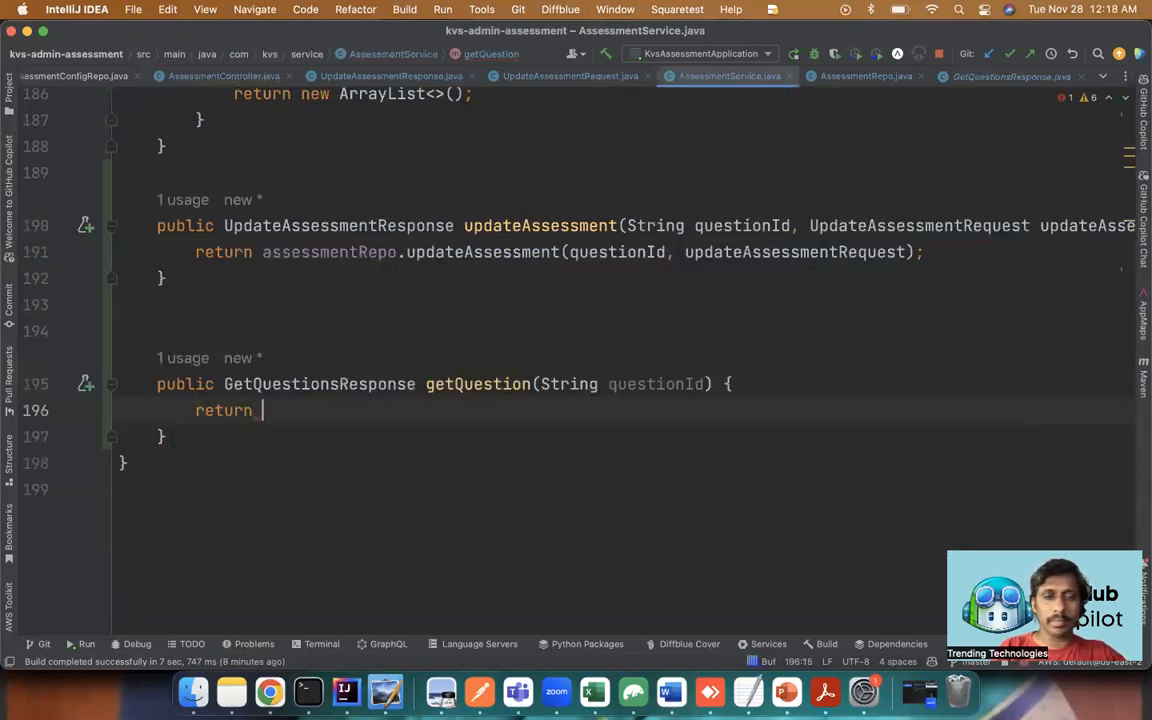
text(assessmentRepo.getQuestion(questionId);)
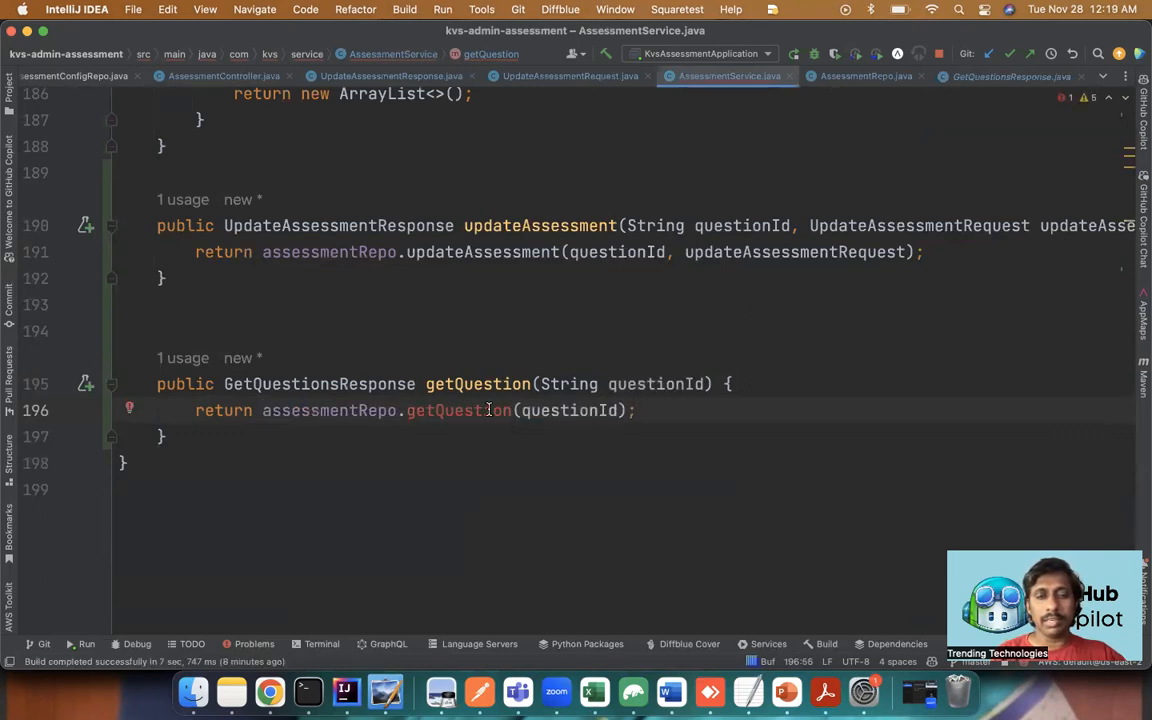
mouse_move(458, 410)
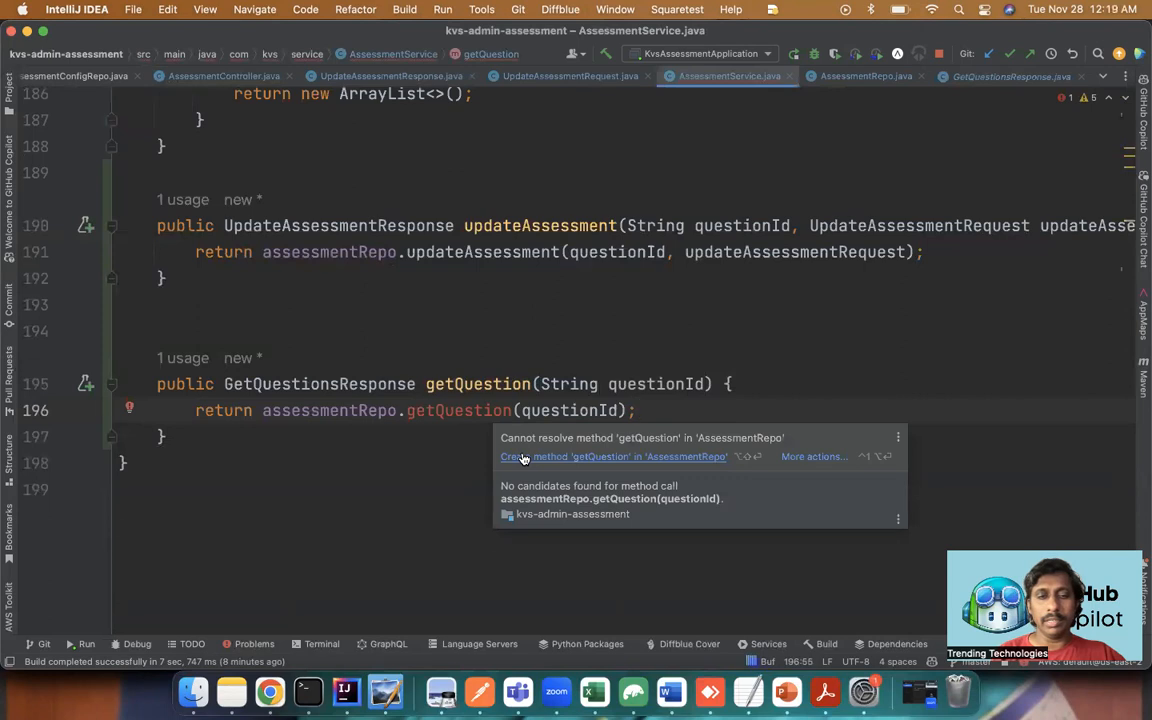
Create getQuestion in AssessmentRepo with a mongoTemplate.findOne by questionId mapped to GetQuestionsResponse.
click(614, 456)
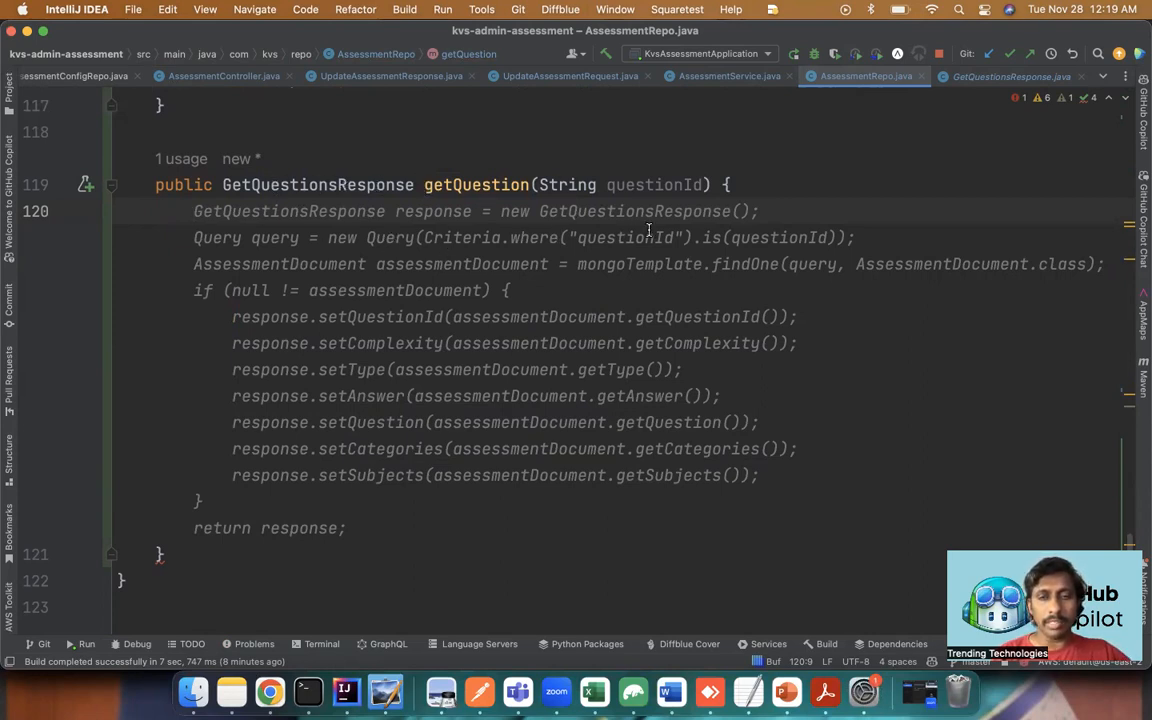
mouse_move(768, 280)
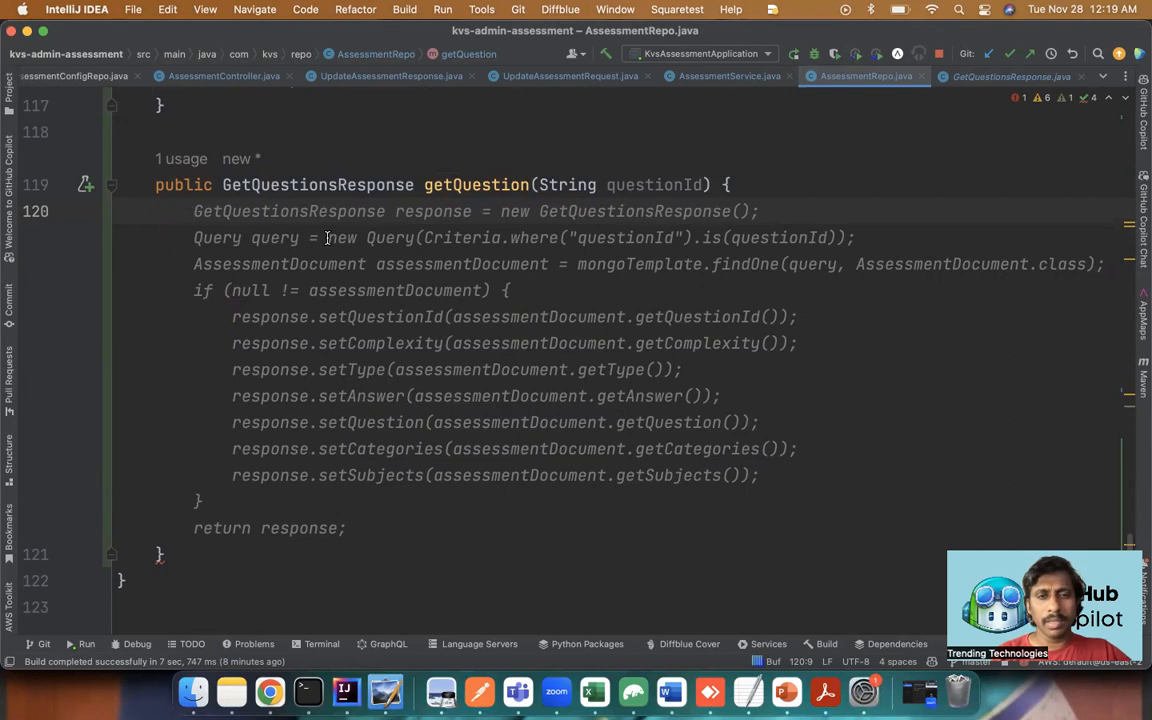
mouse_move(356, 276)
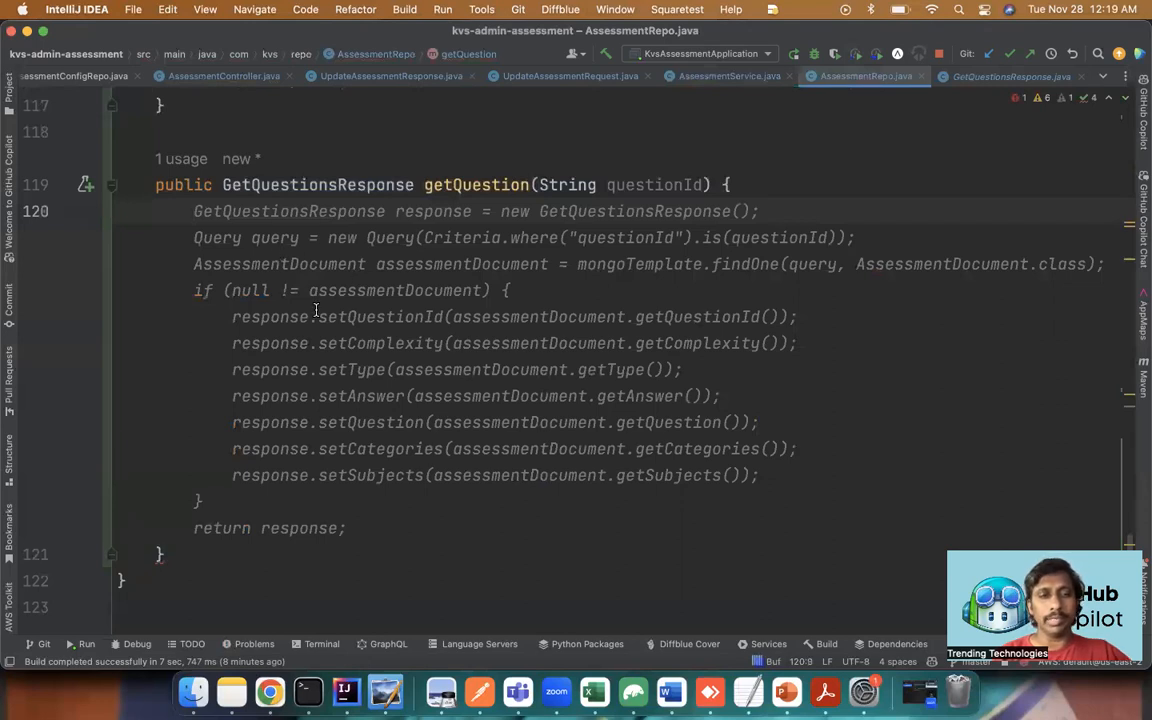
mouse_move(464, 264)
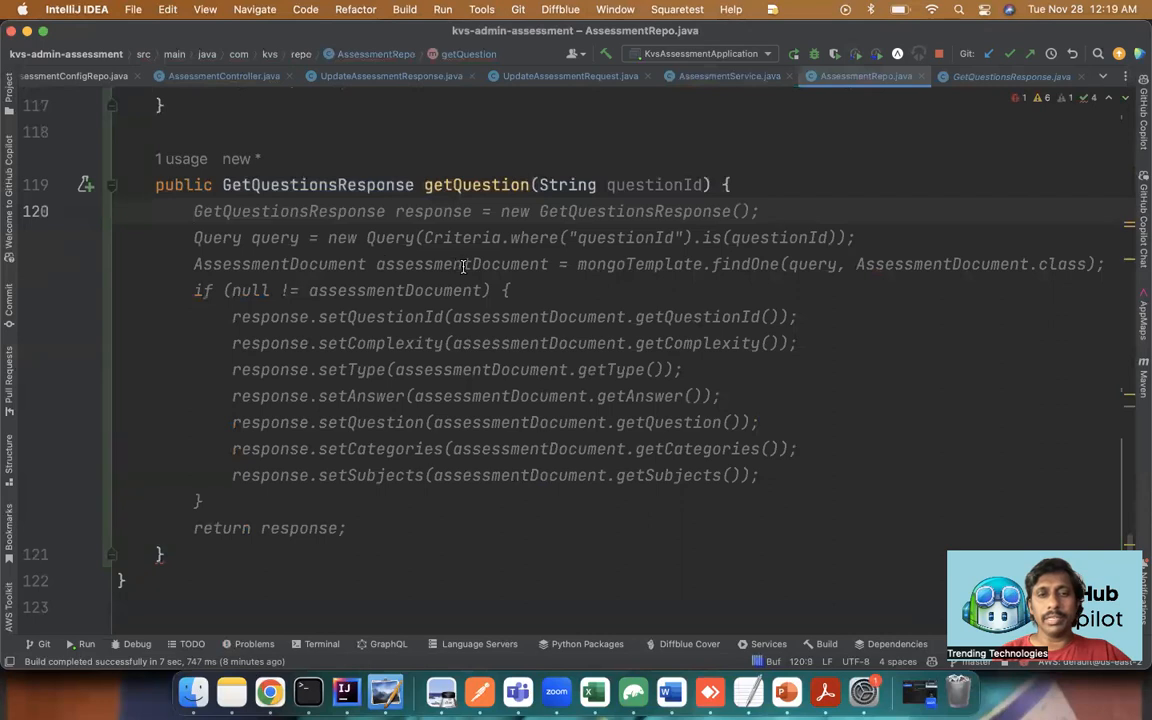
mouse_move(664, 238)
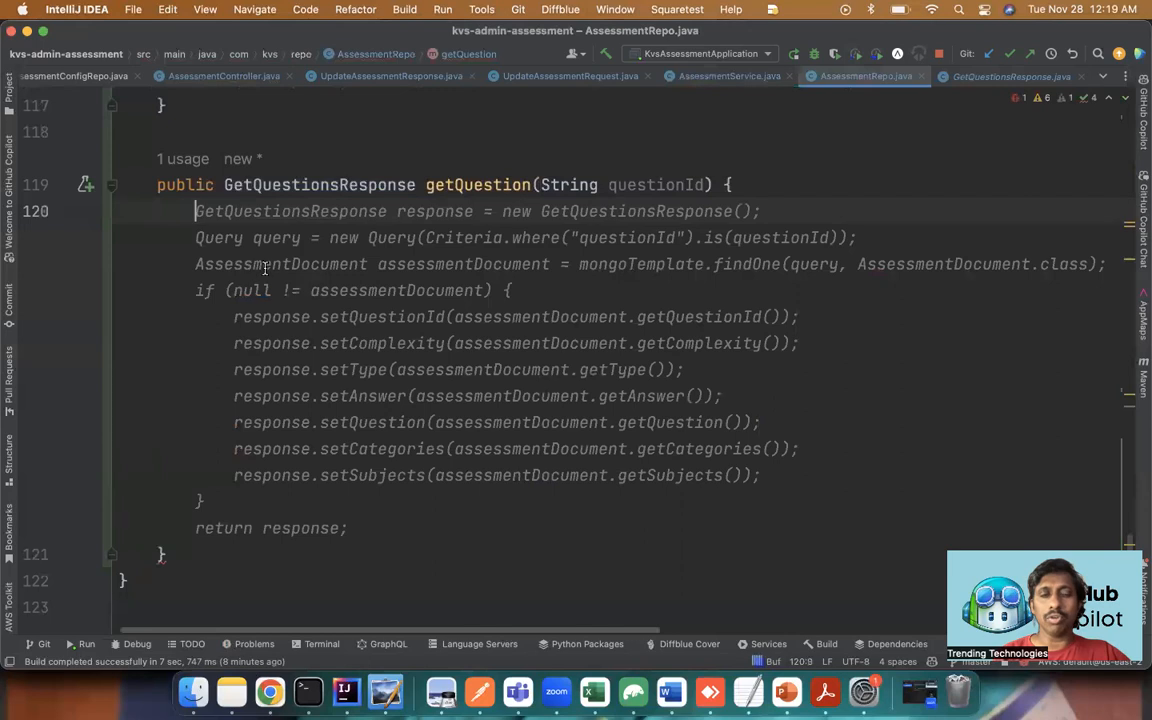
mouse_move(340, 276)
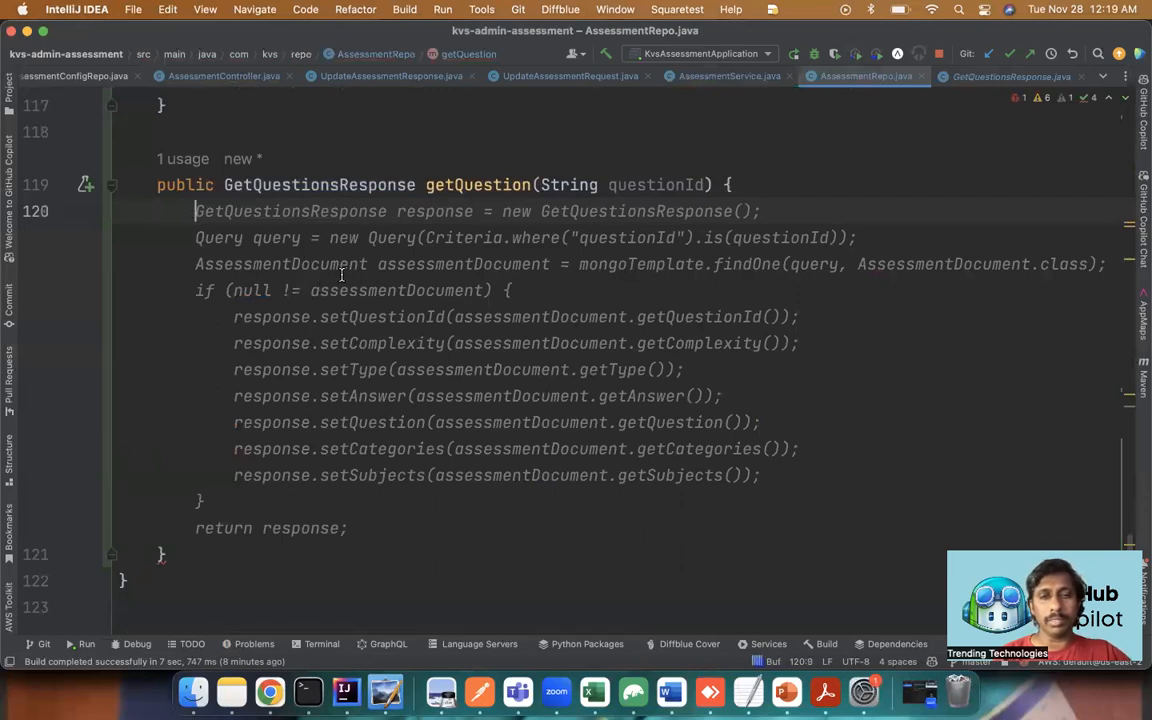
mouse_move(412, 336)
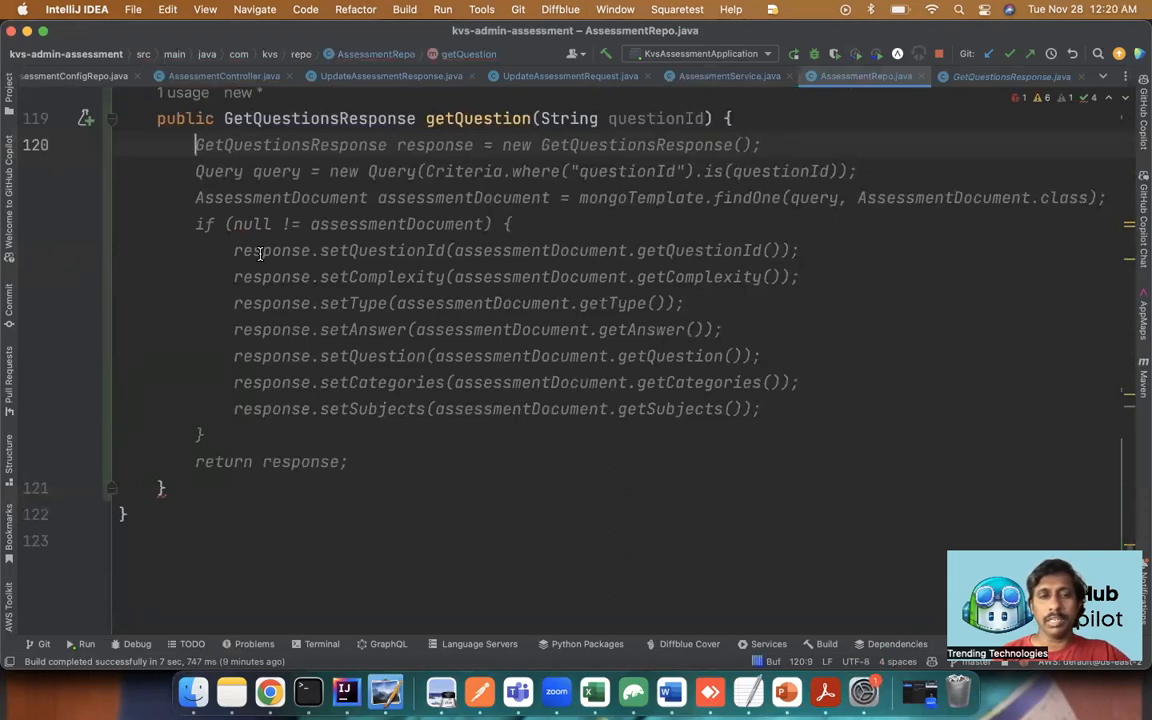
mouse_move(224, 368)
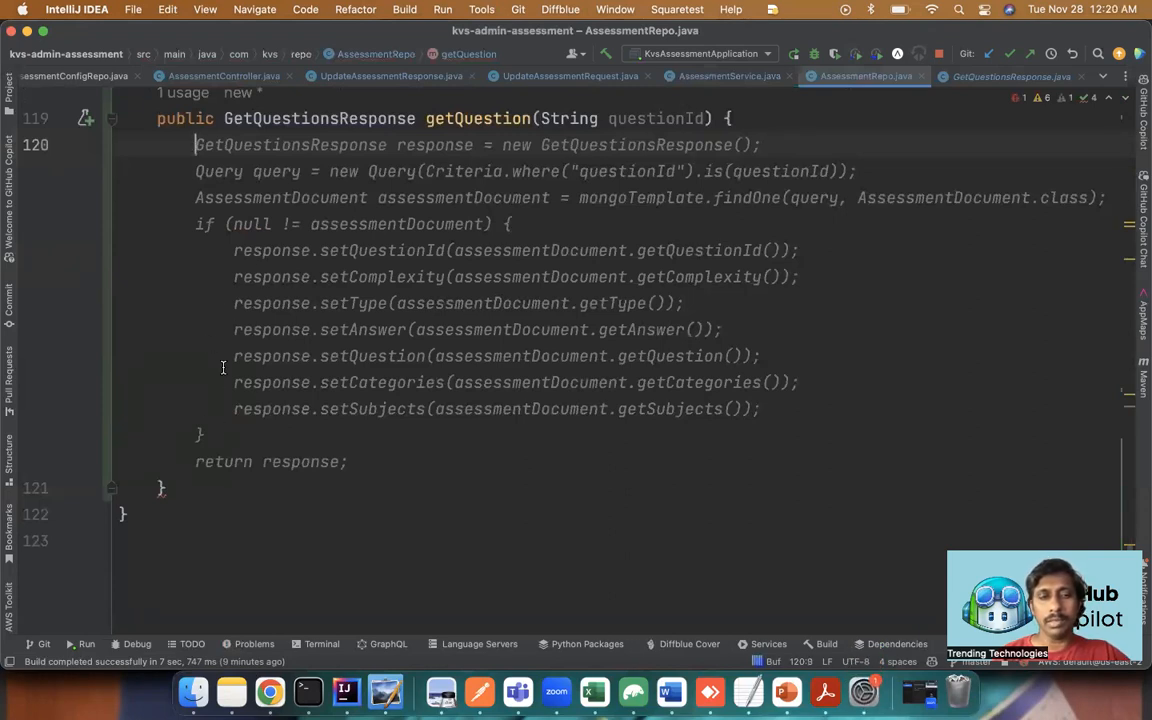
mouse_move(300, 384)
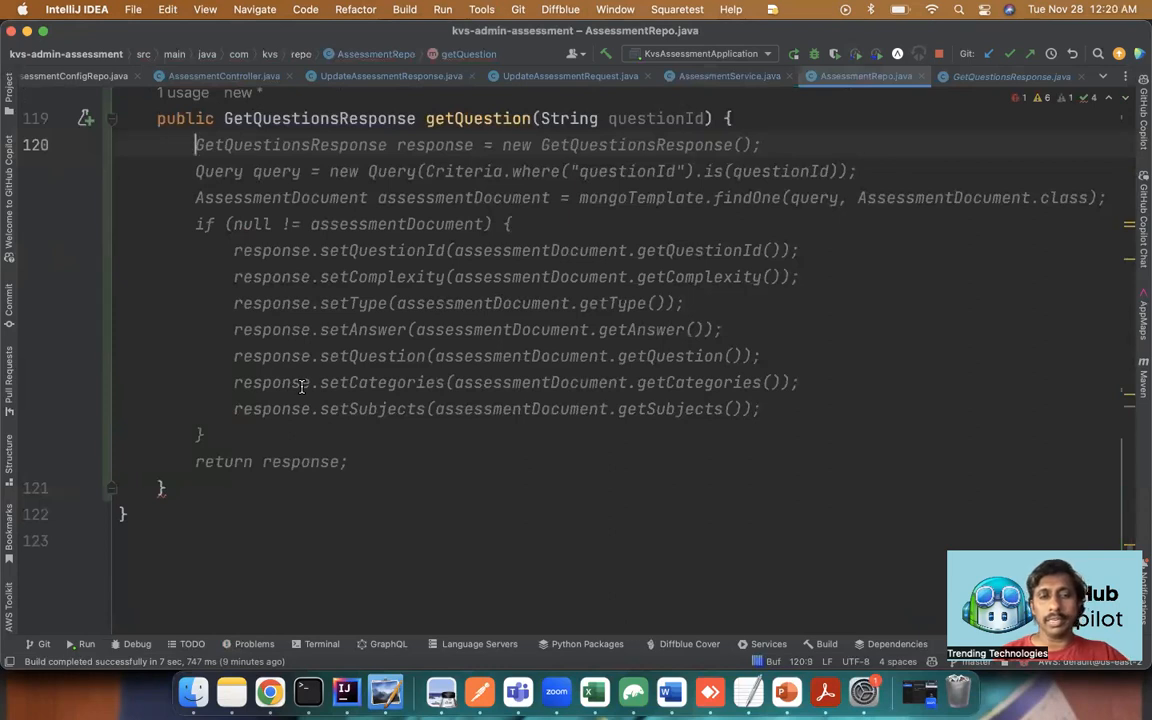
scroll(down, 3)
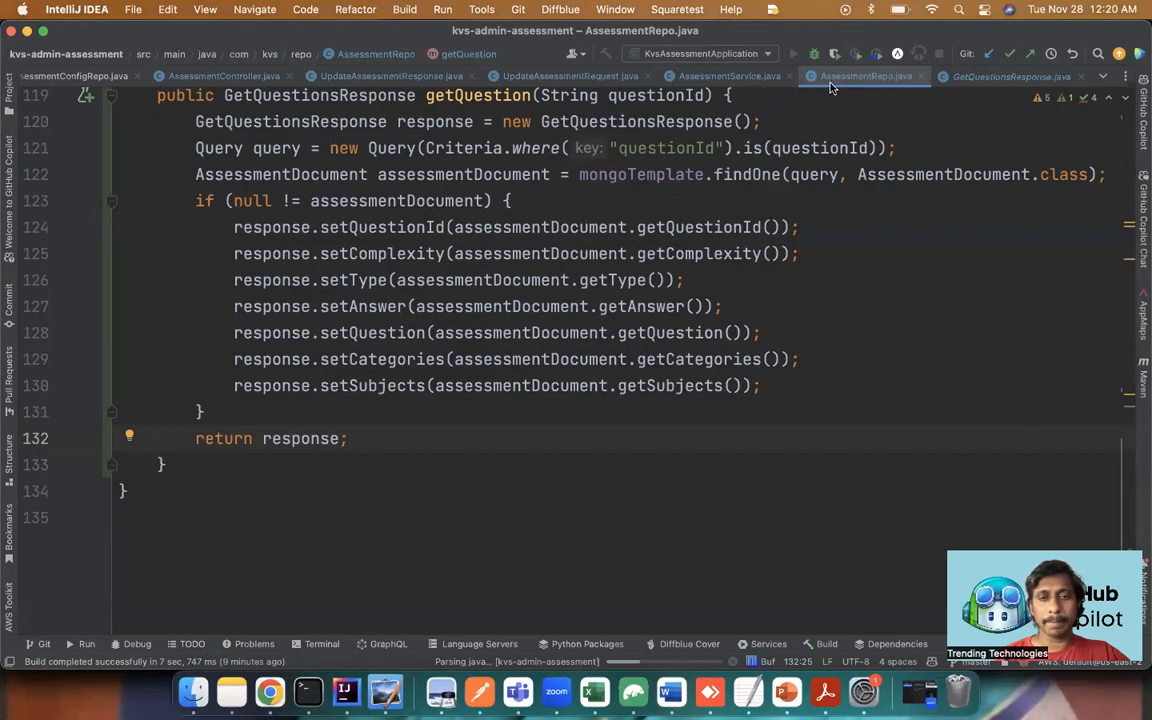
mouse_move(862, 76)
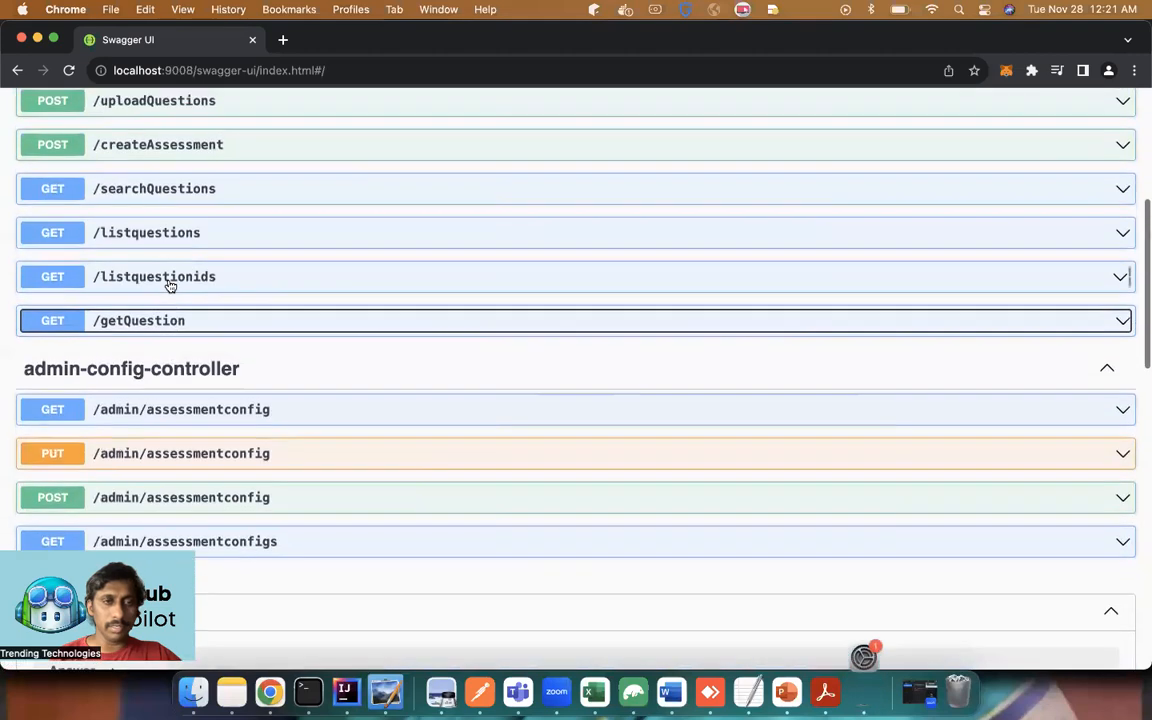
Execute GET /searchQuestions with searchText 'what'.
scroll(down, 3)
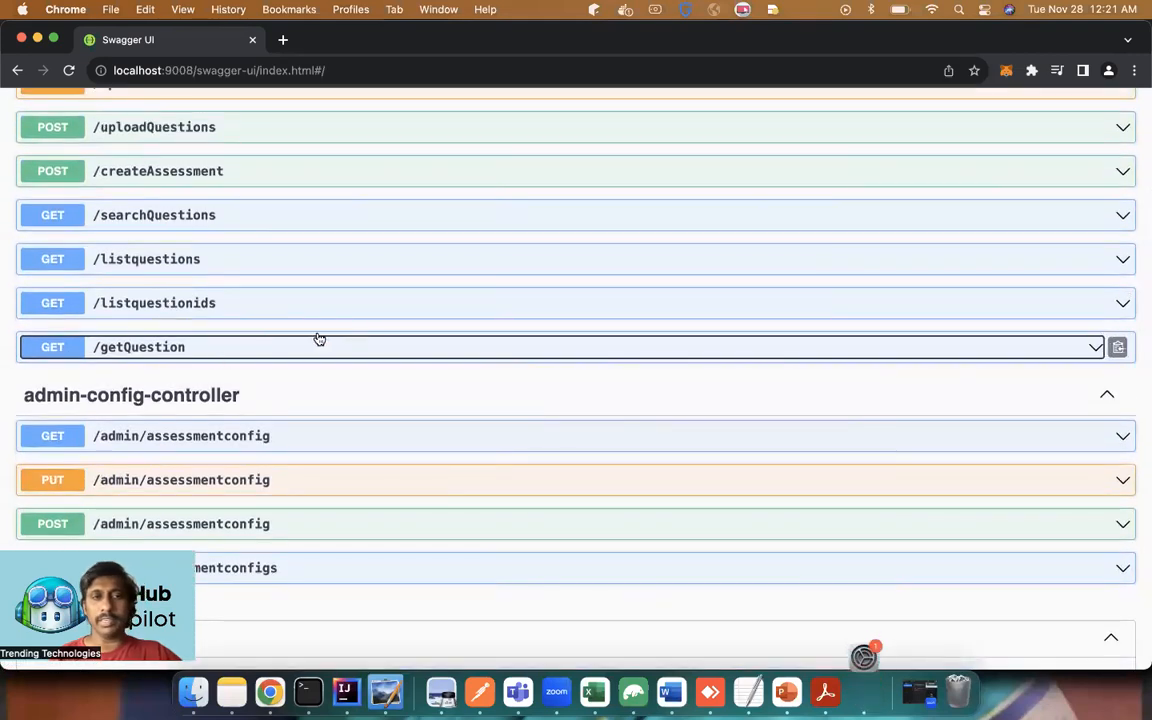
click(154, 214)
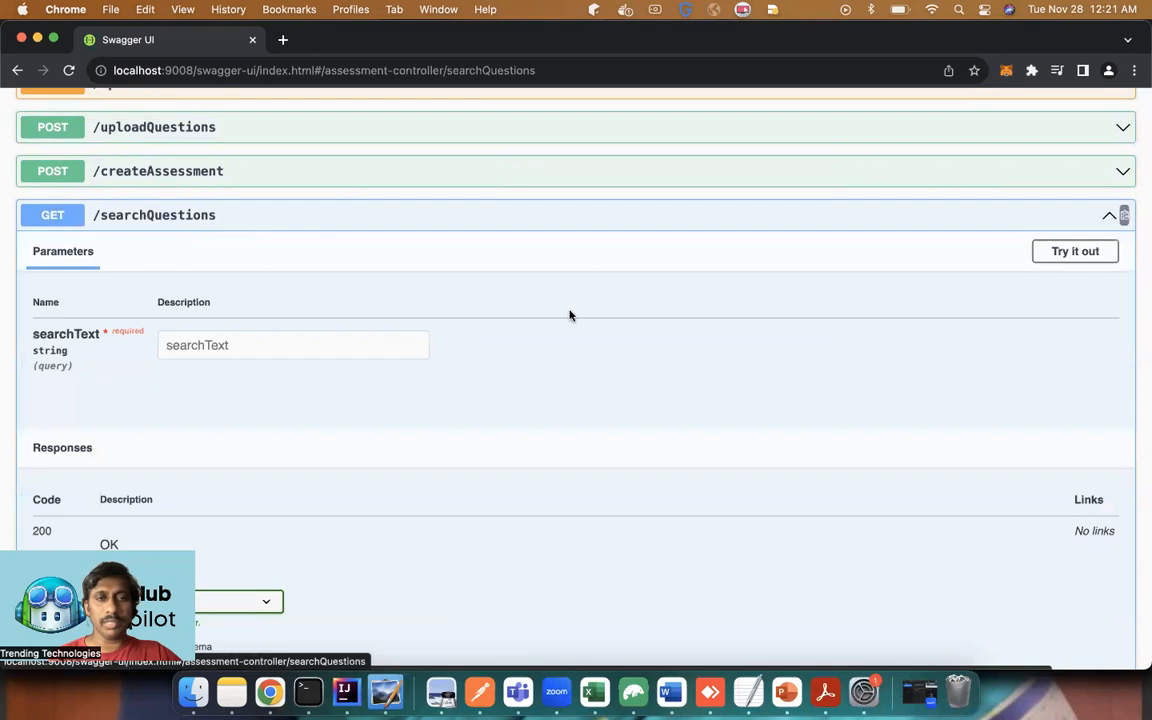
click(1074, 252)
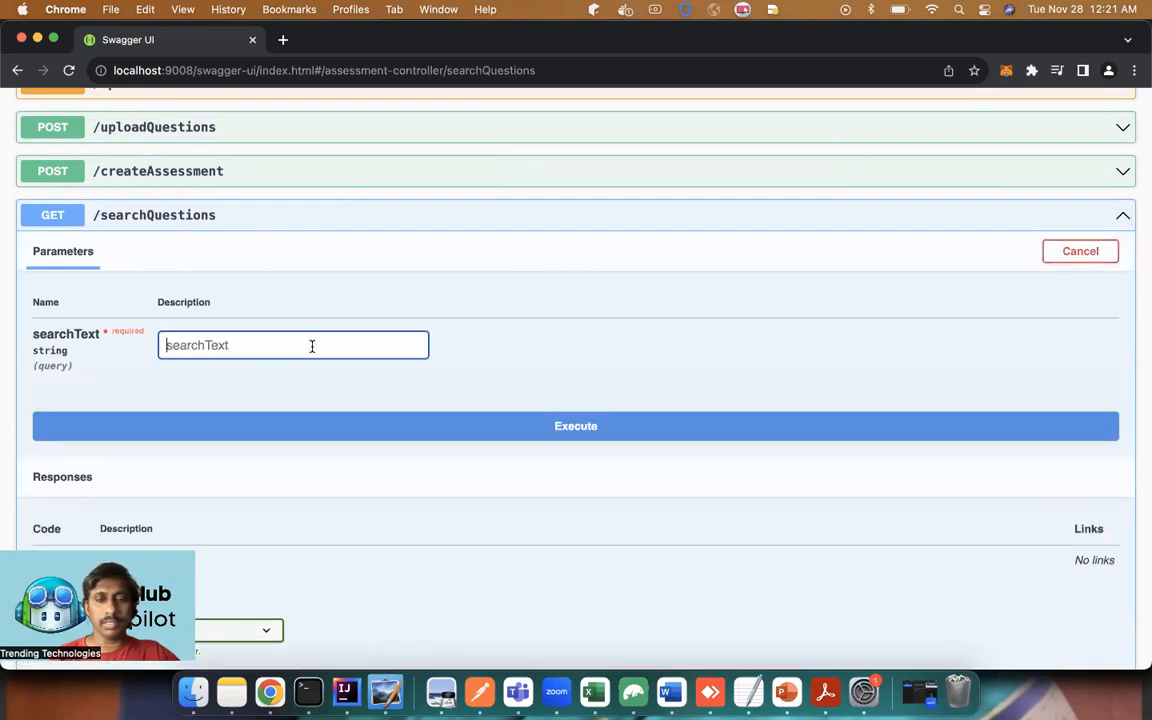
text(what)
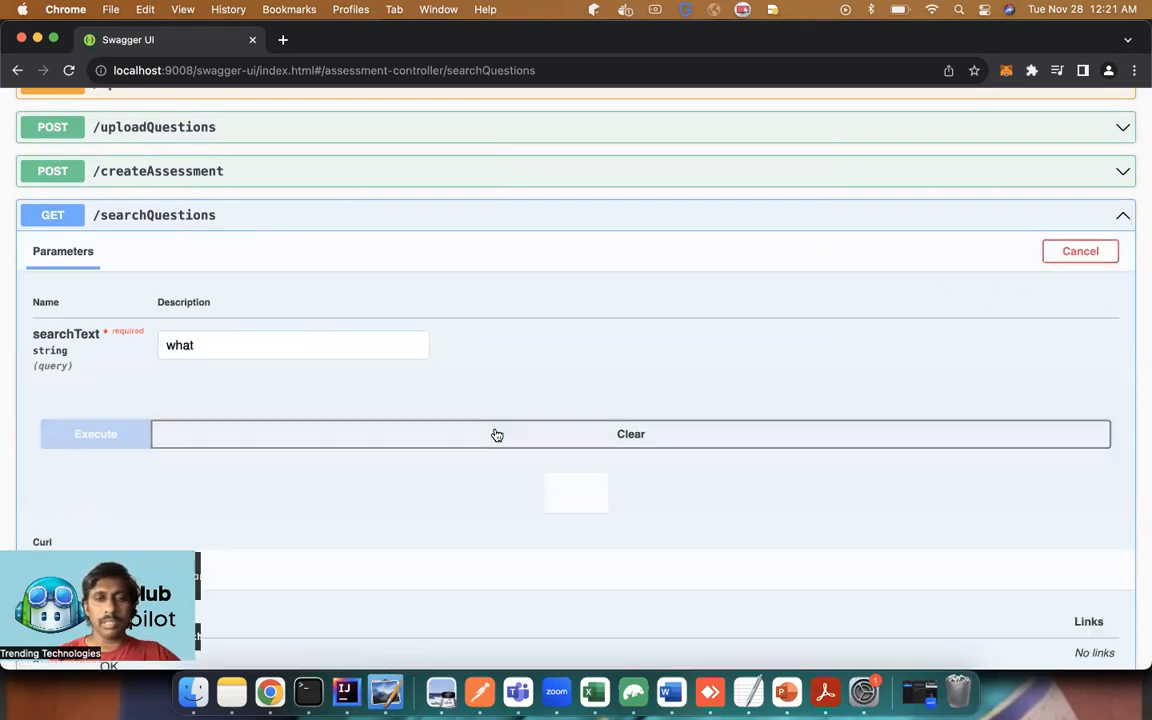
click(96, 432)
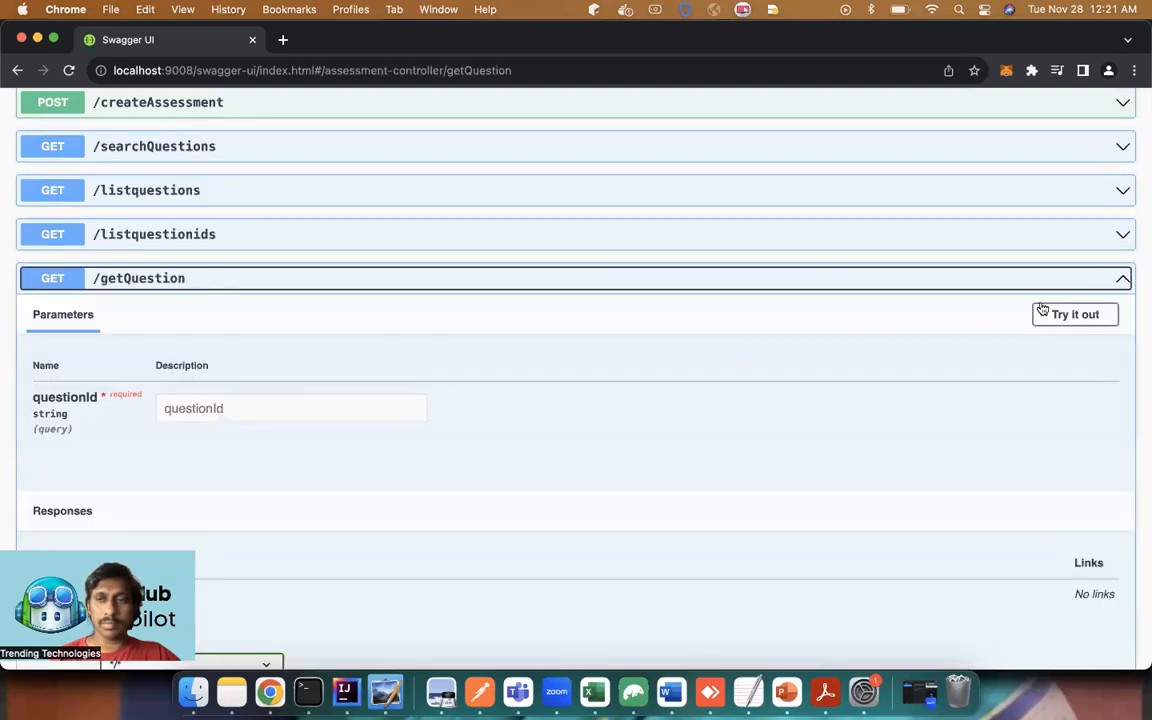
Execute GET /getQuestion with the pasted question id and view the 200 question JSON response.
click(1074, 314)
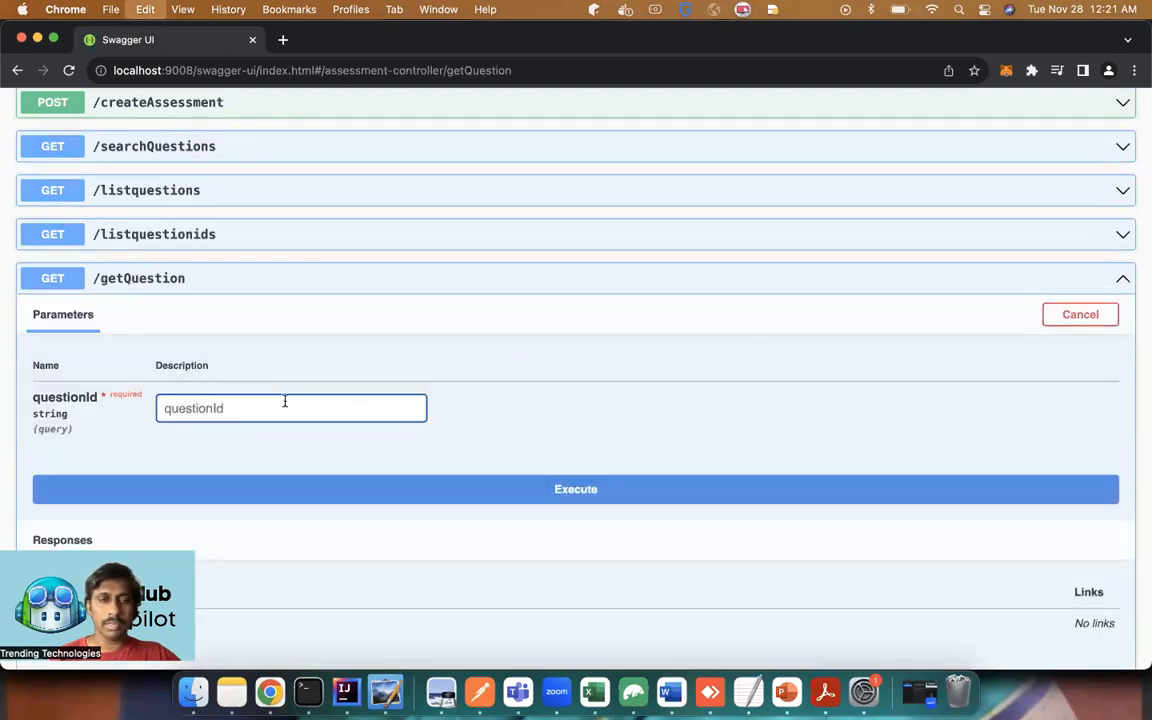
click(576, 488)
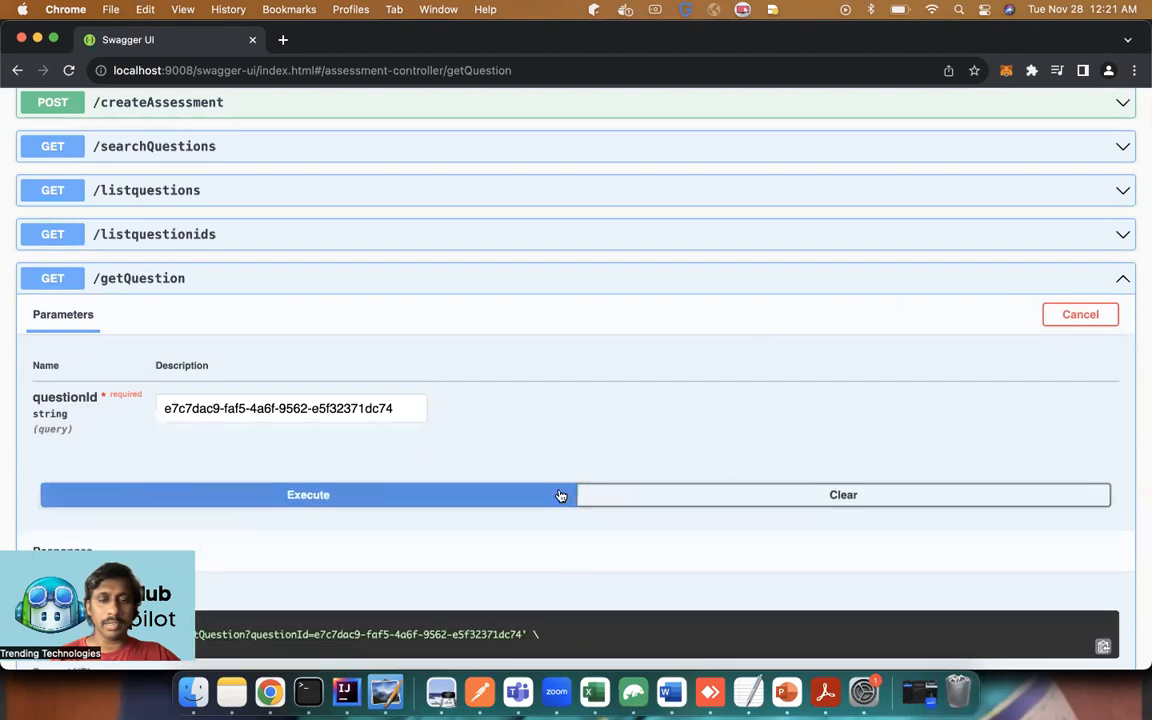
click(308, 494)
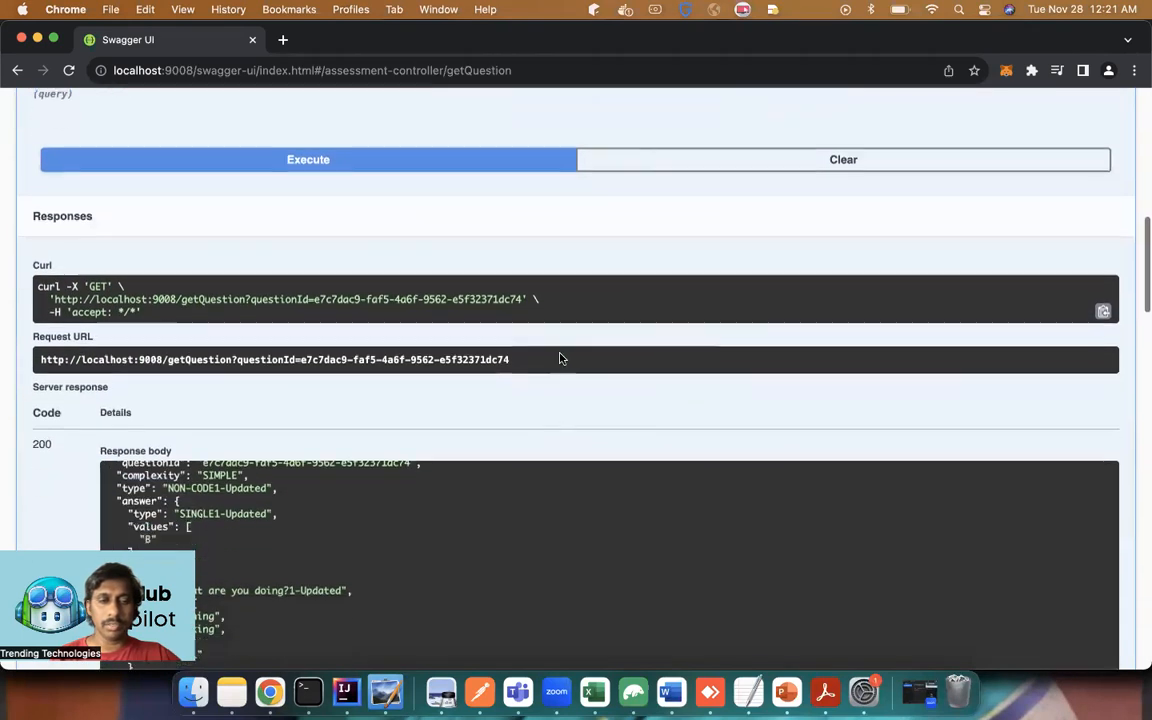
scroll(down, 3)
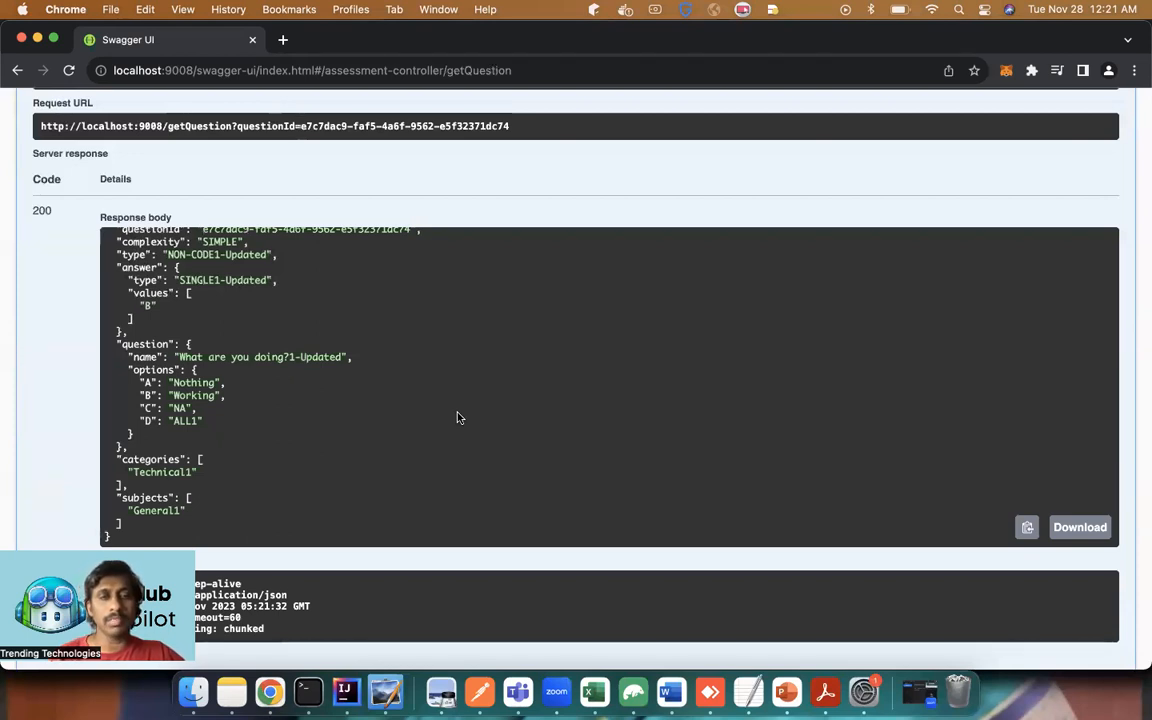
mouse_move(476, 308)
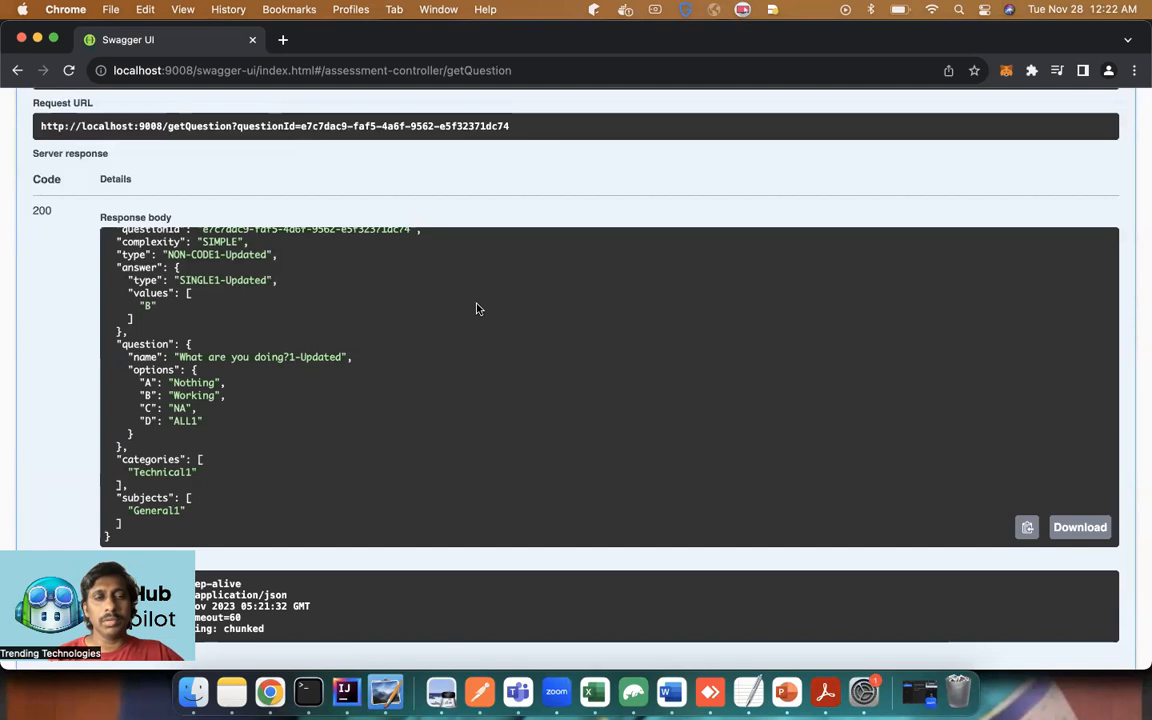
mouse_move(484, 358)
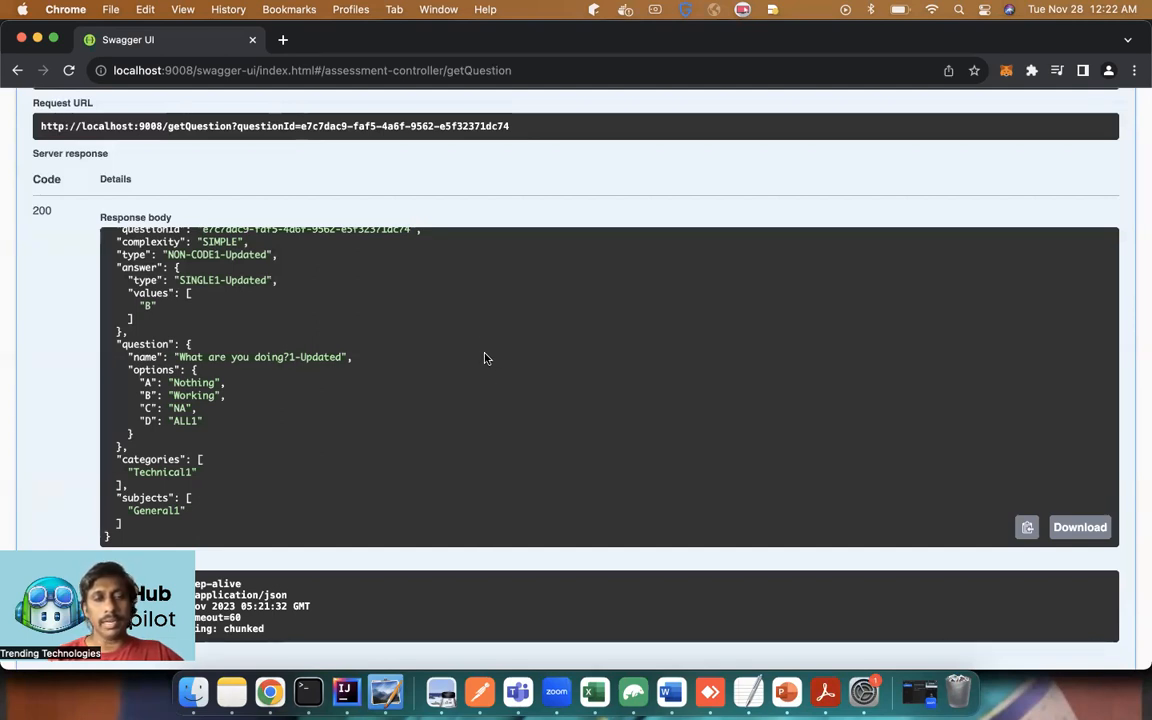
mouse_move(516, 420)
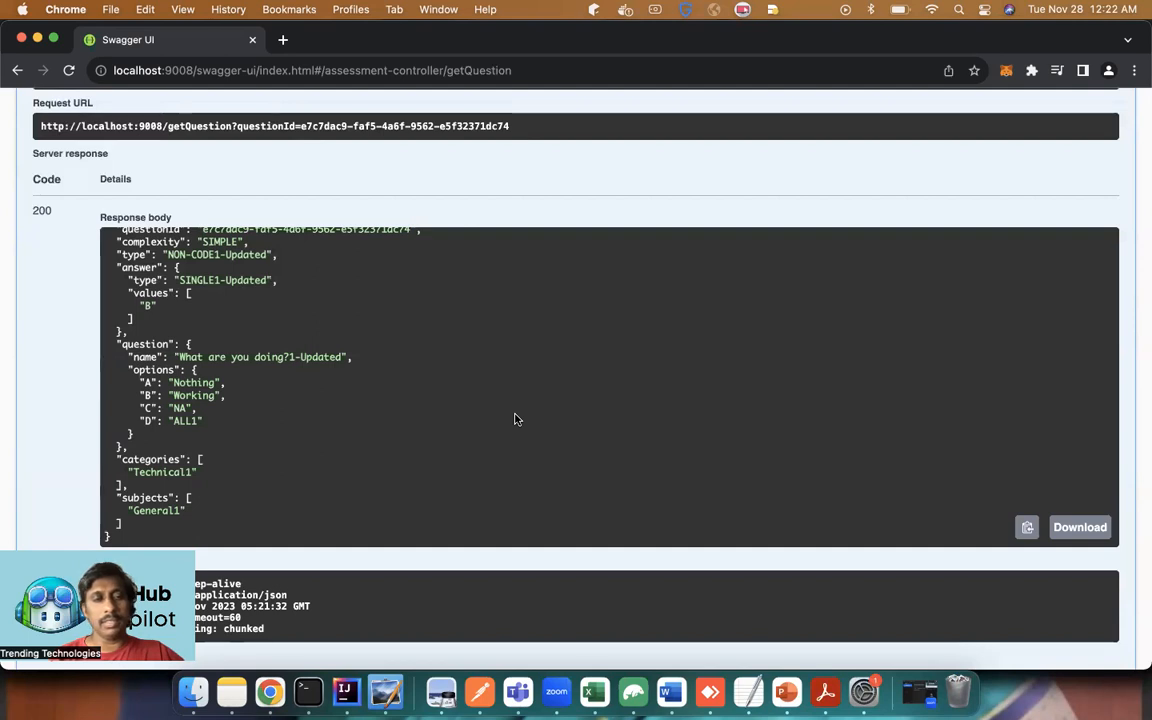
mouse_move(530, 440)
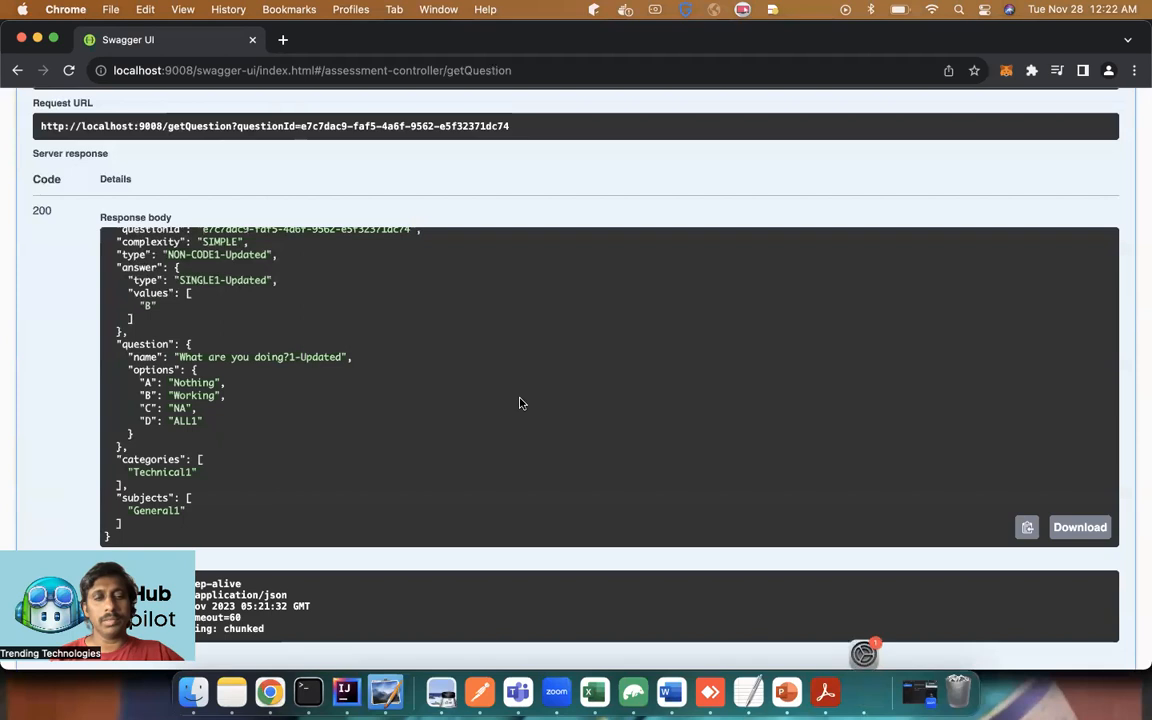
mouse_move(532, 448)
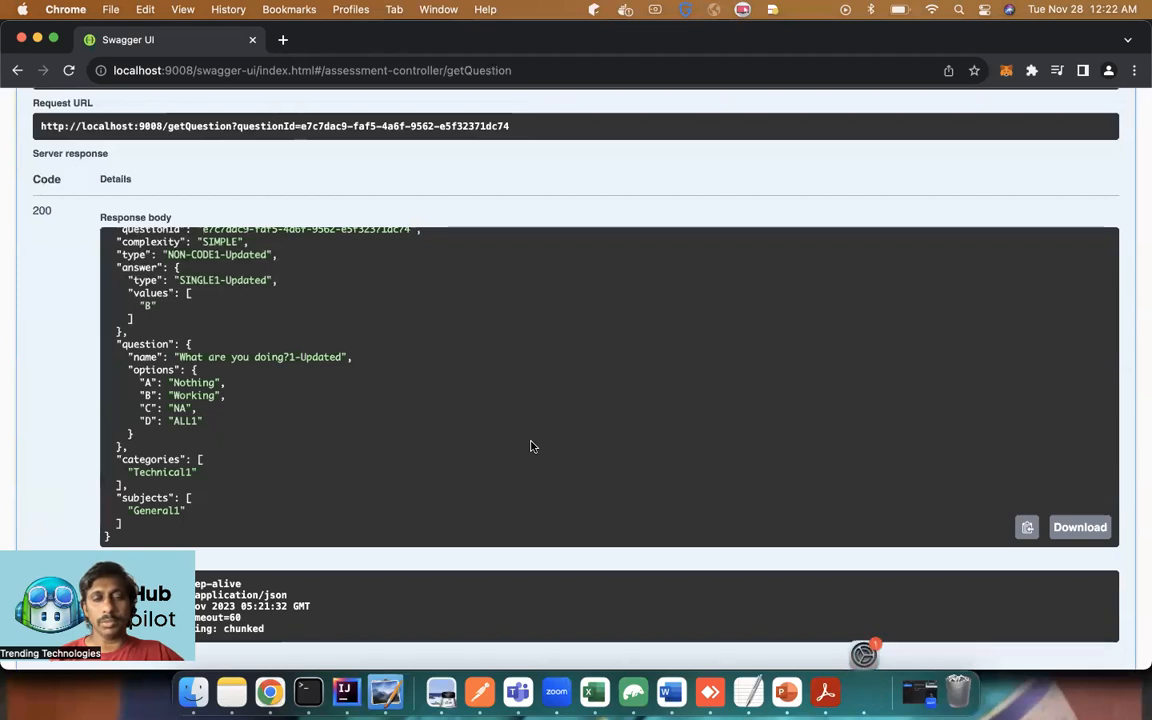
mouse_move(590, 476)
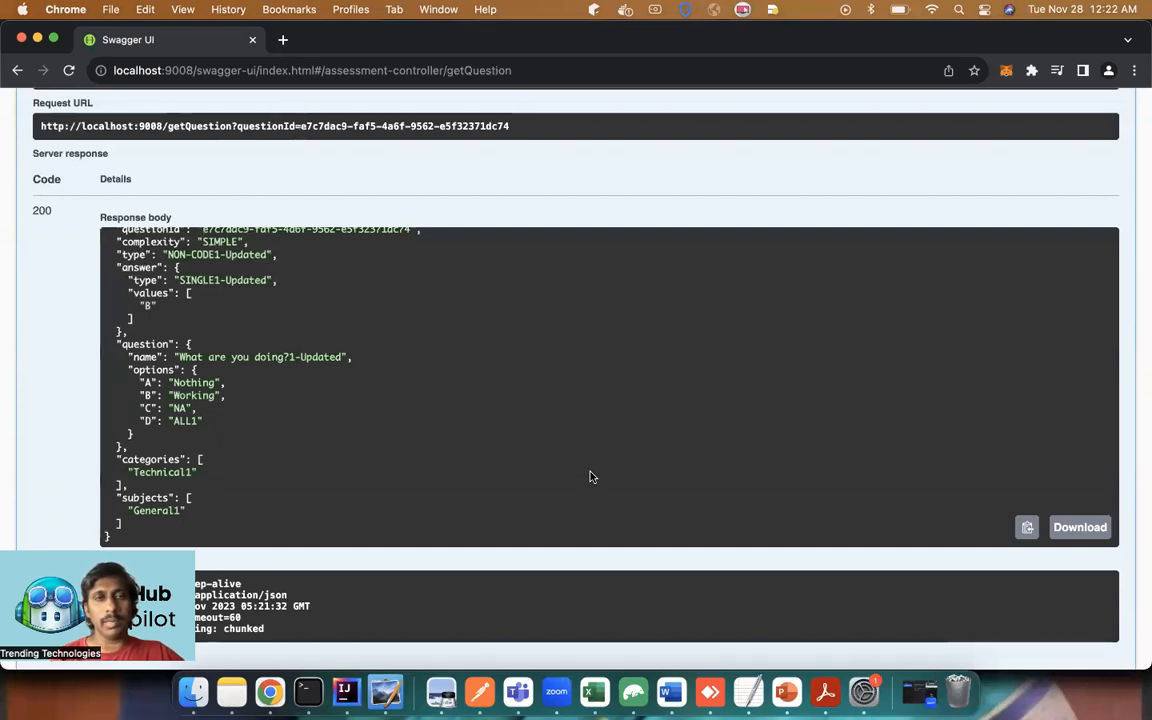
mouse_move(546, 410)
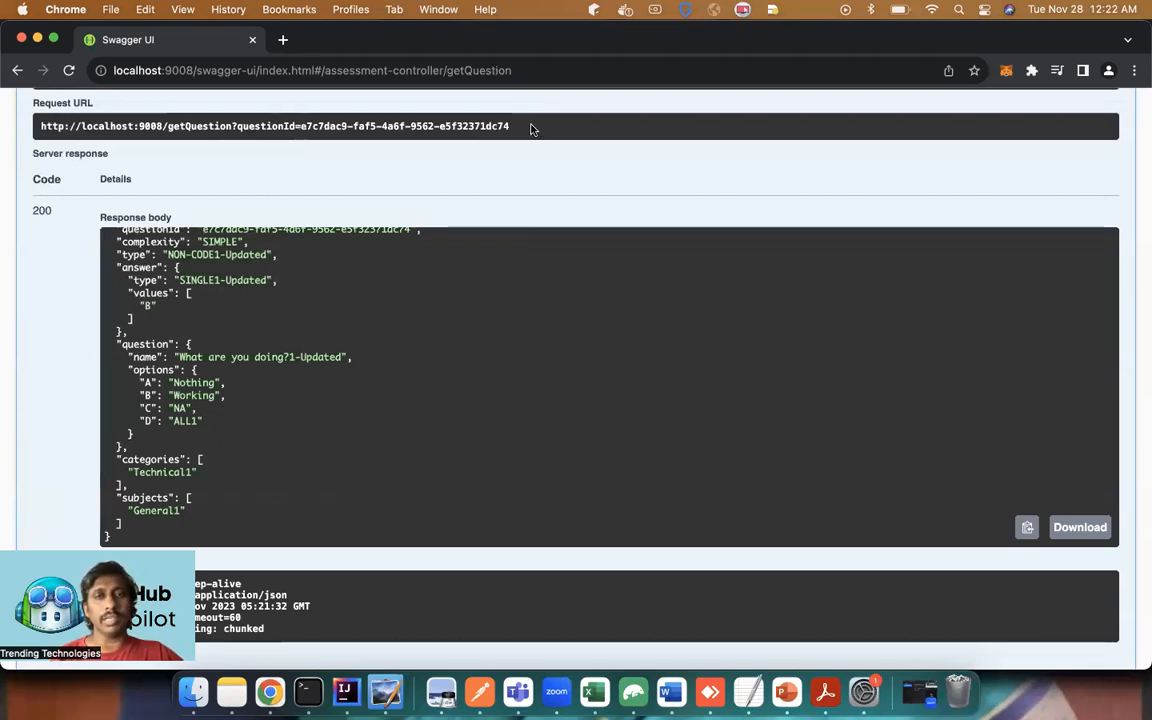
mouse_move(576, 300)
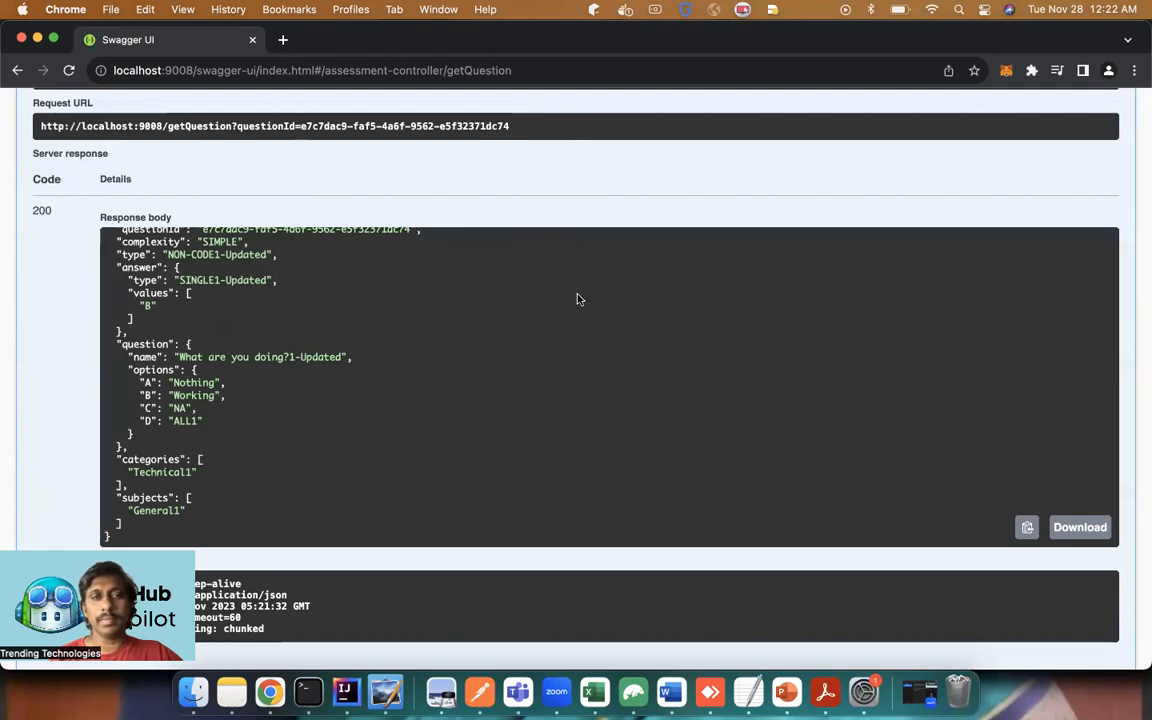
mouse_move(380, 476)
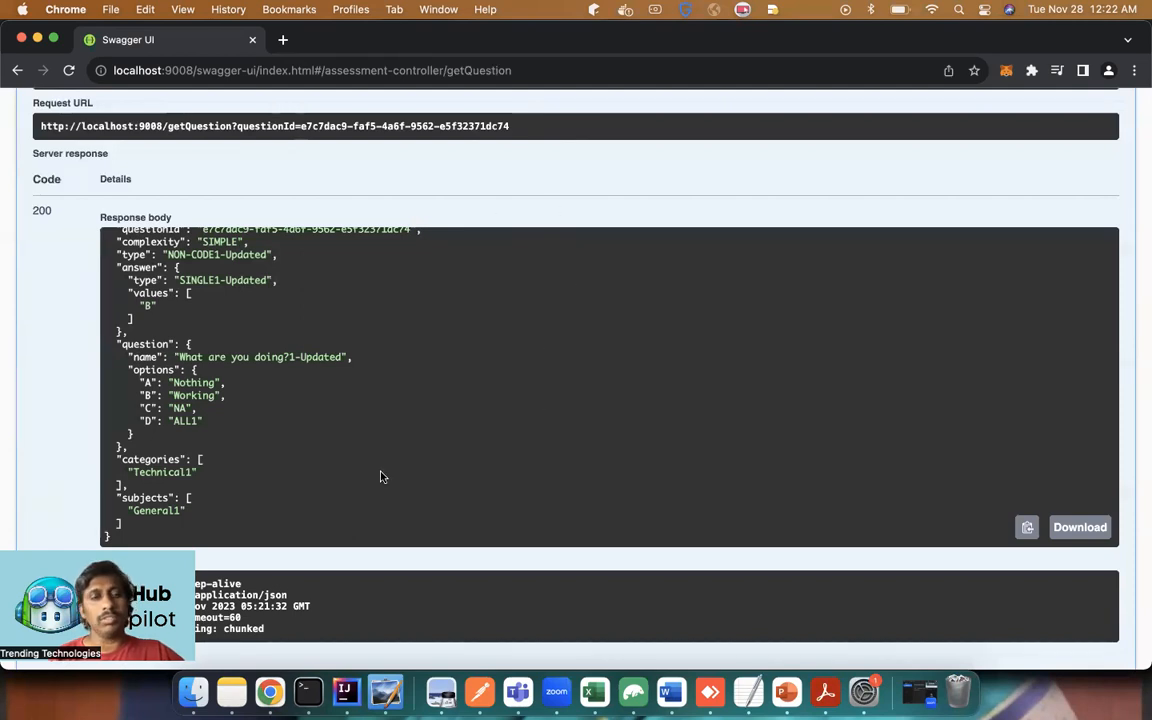
mouse_move(364, 488)
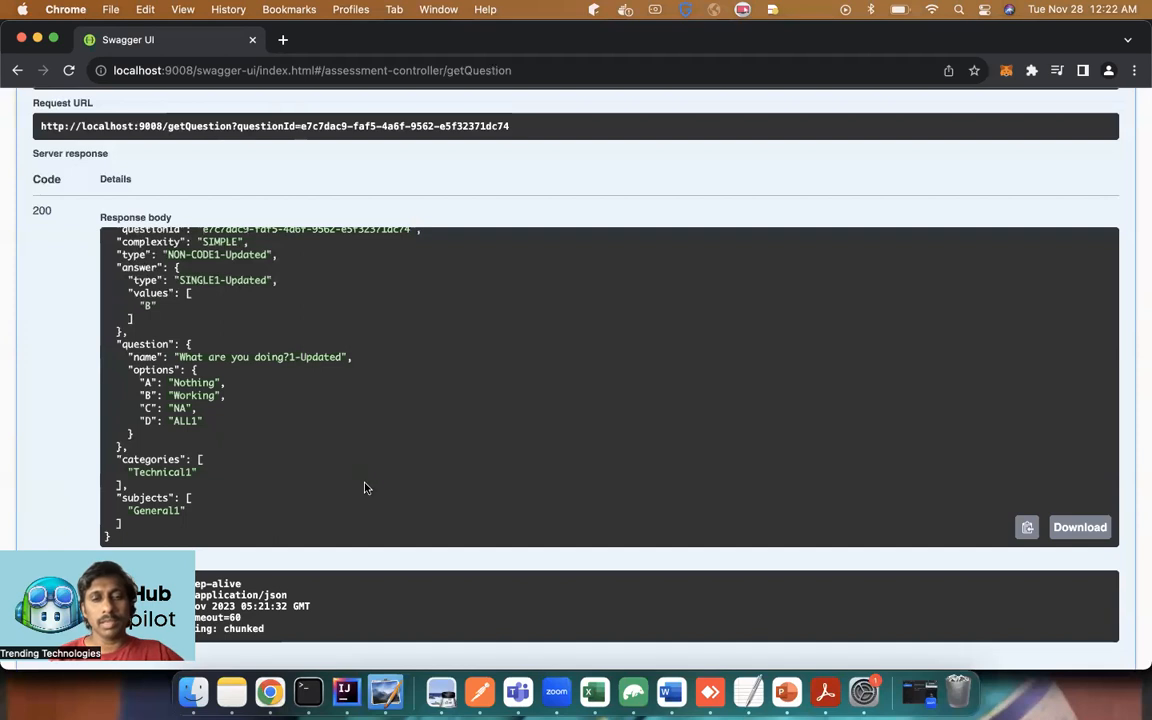
mouse_move(810, 558)
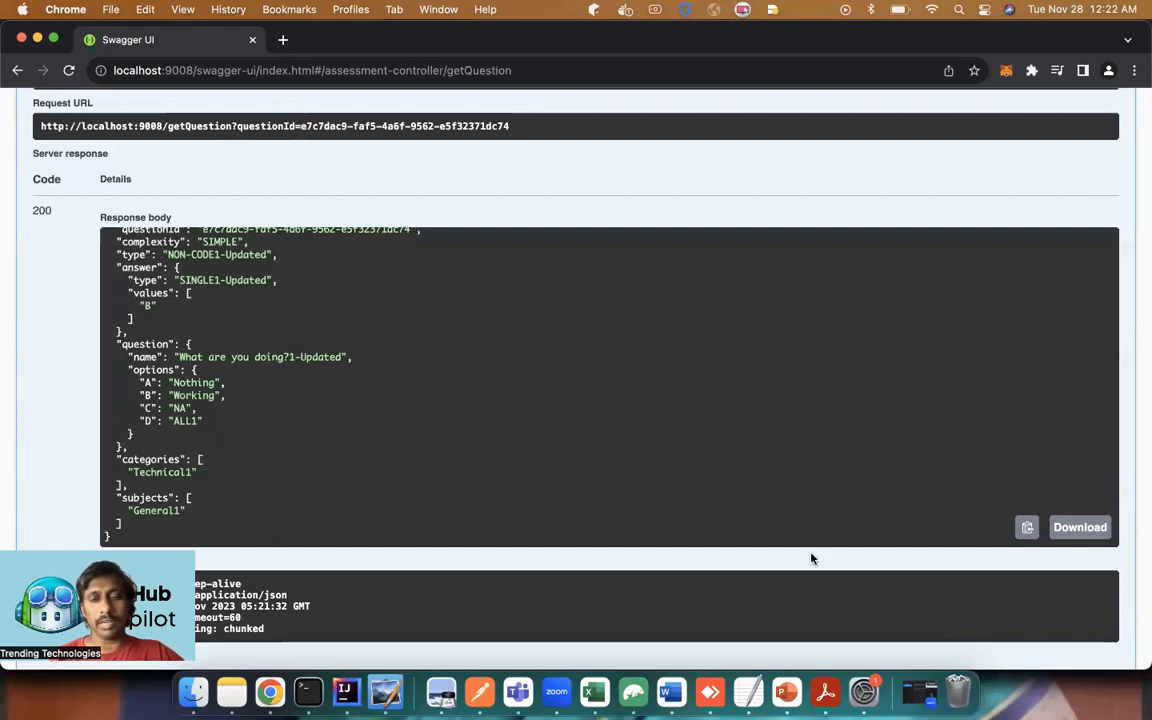